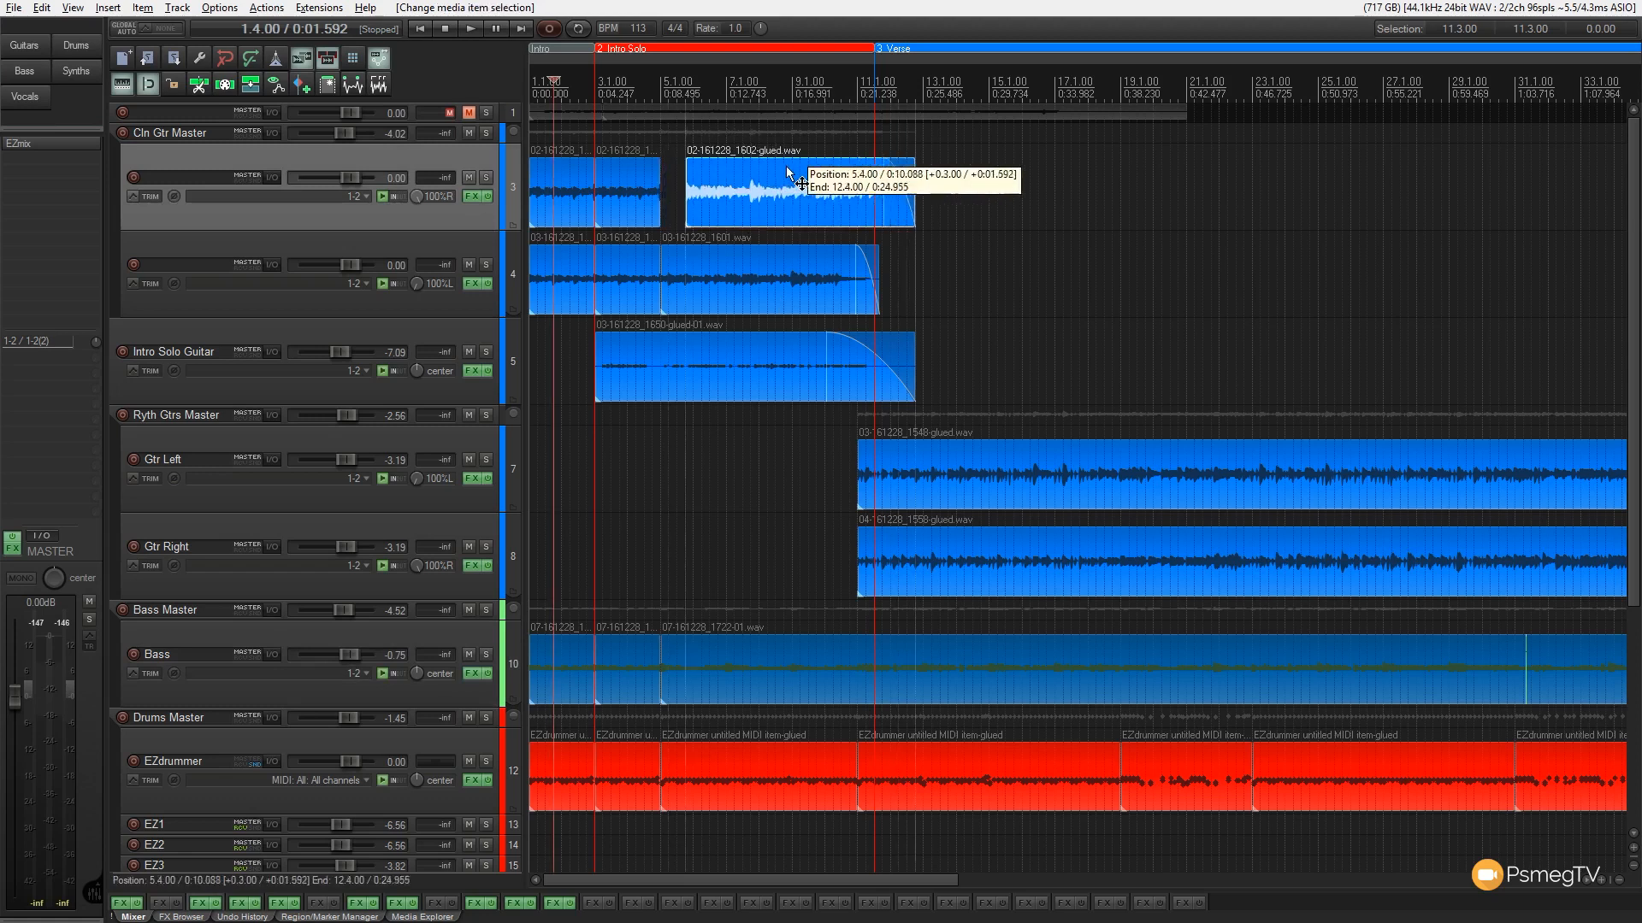
# - With ripple editing off, drag the 02-161228_1602-glued clean-guitar item on track 3 to bar 5.1
pyautogui.moveTo(796, 191); pyautogui.dragTo(890, 191)
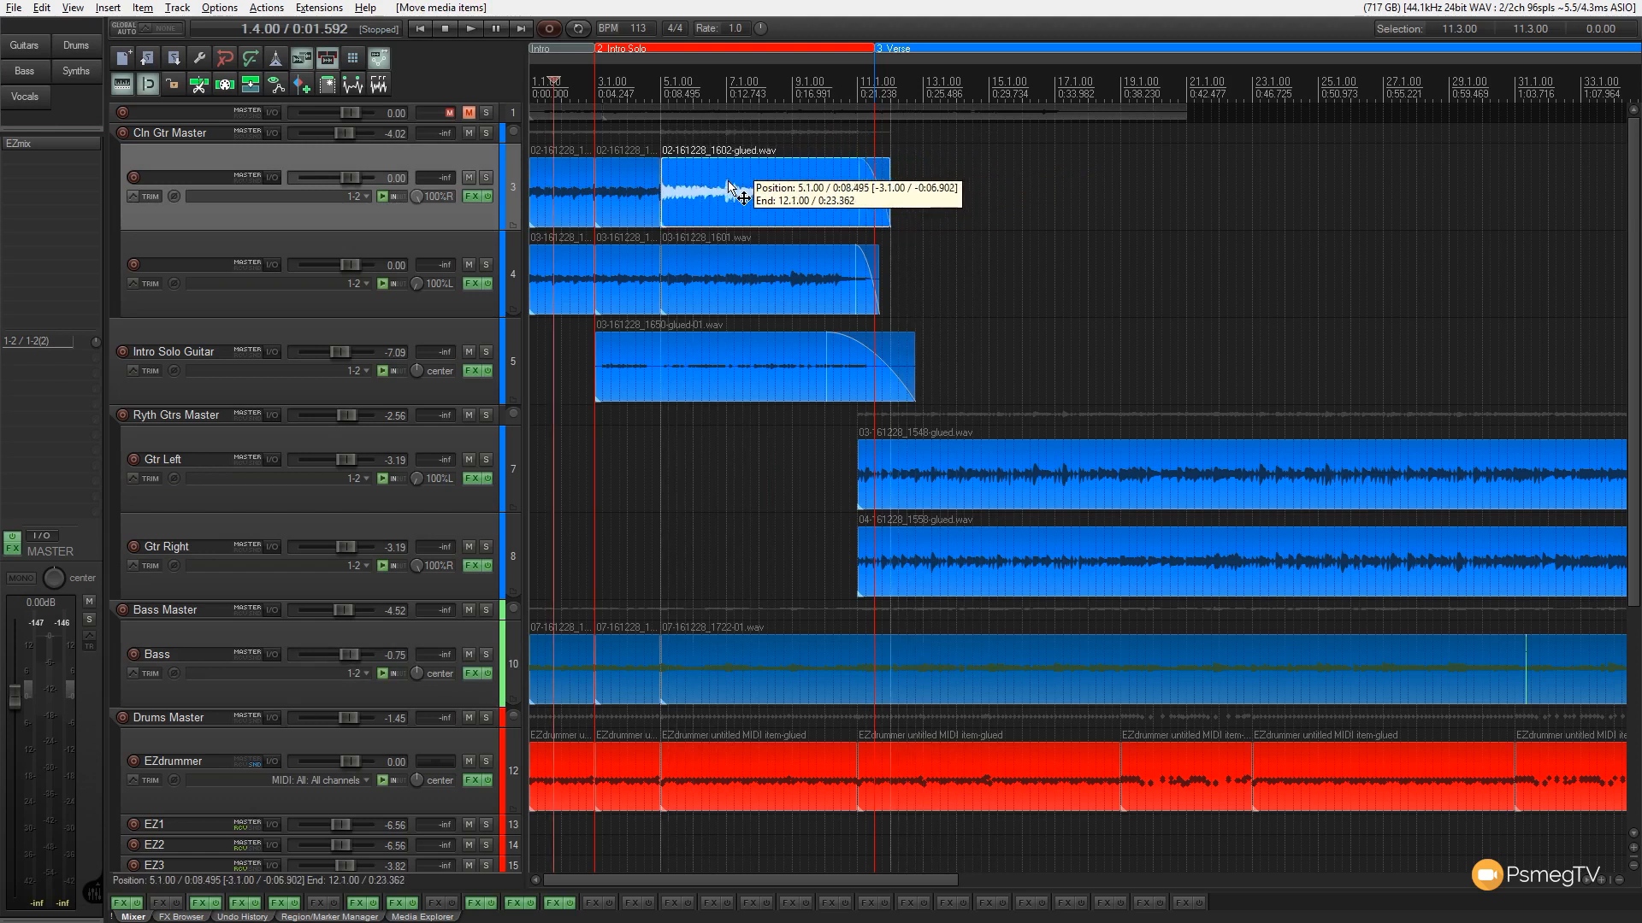
pyautogui.moveTo(733, 188); pyautogui.dragTo(811, 188)
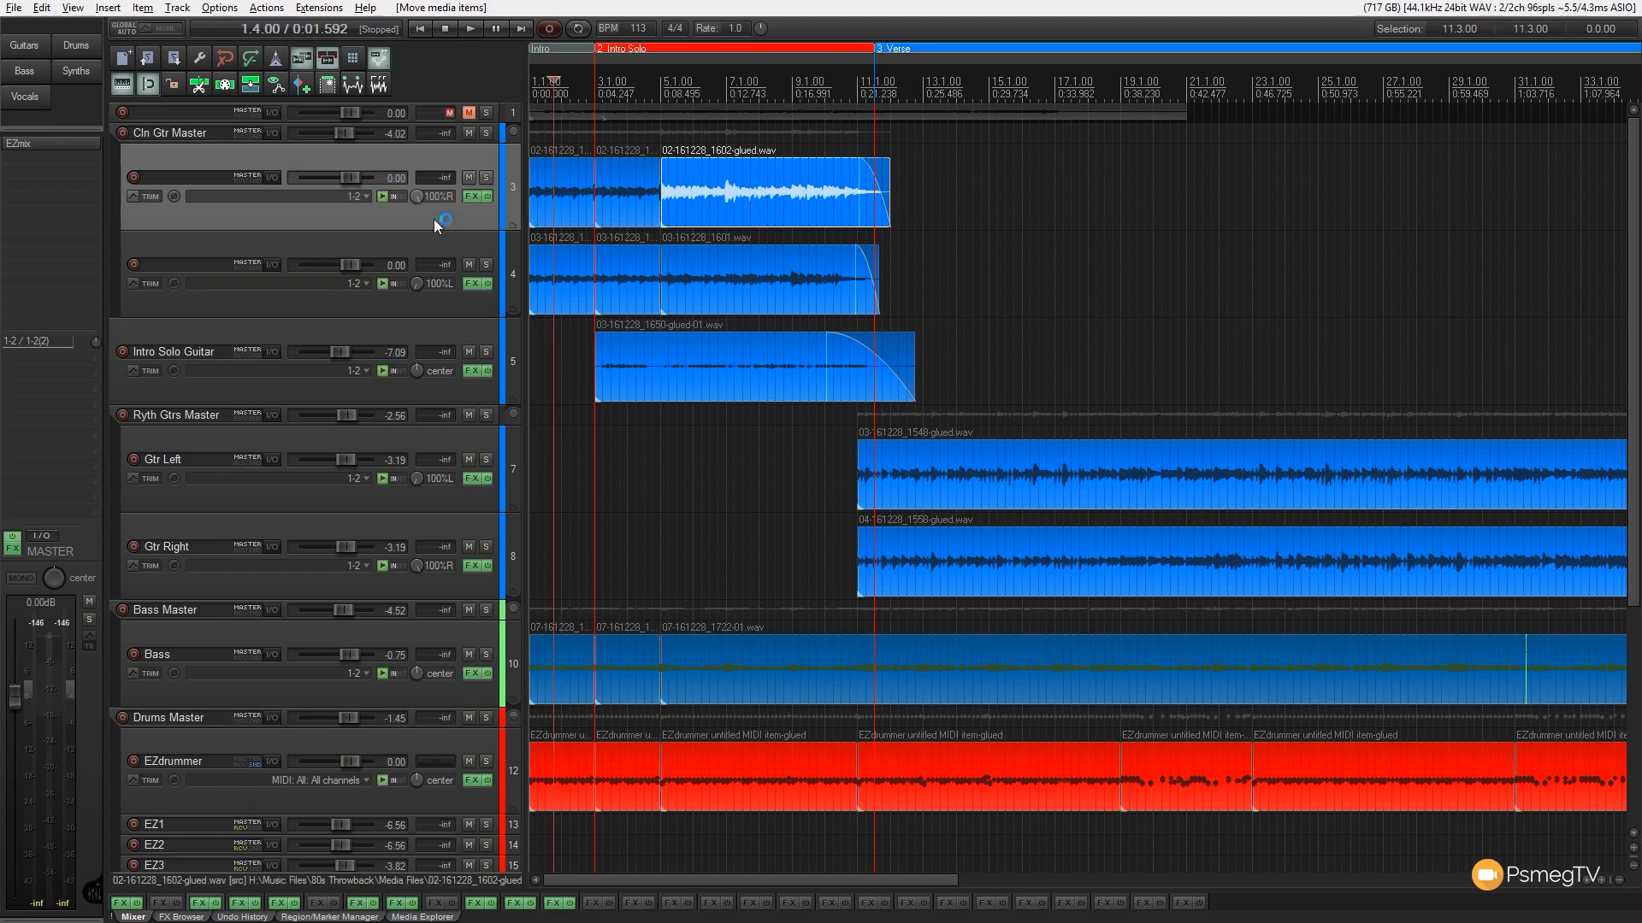
pyautogui.moveTo(367, 57)
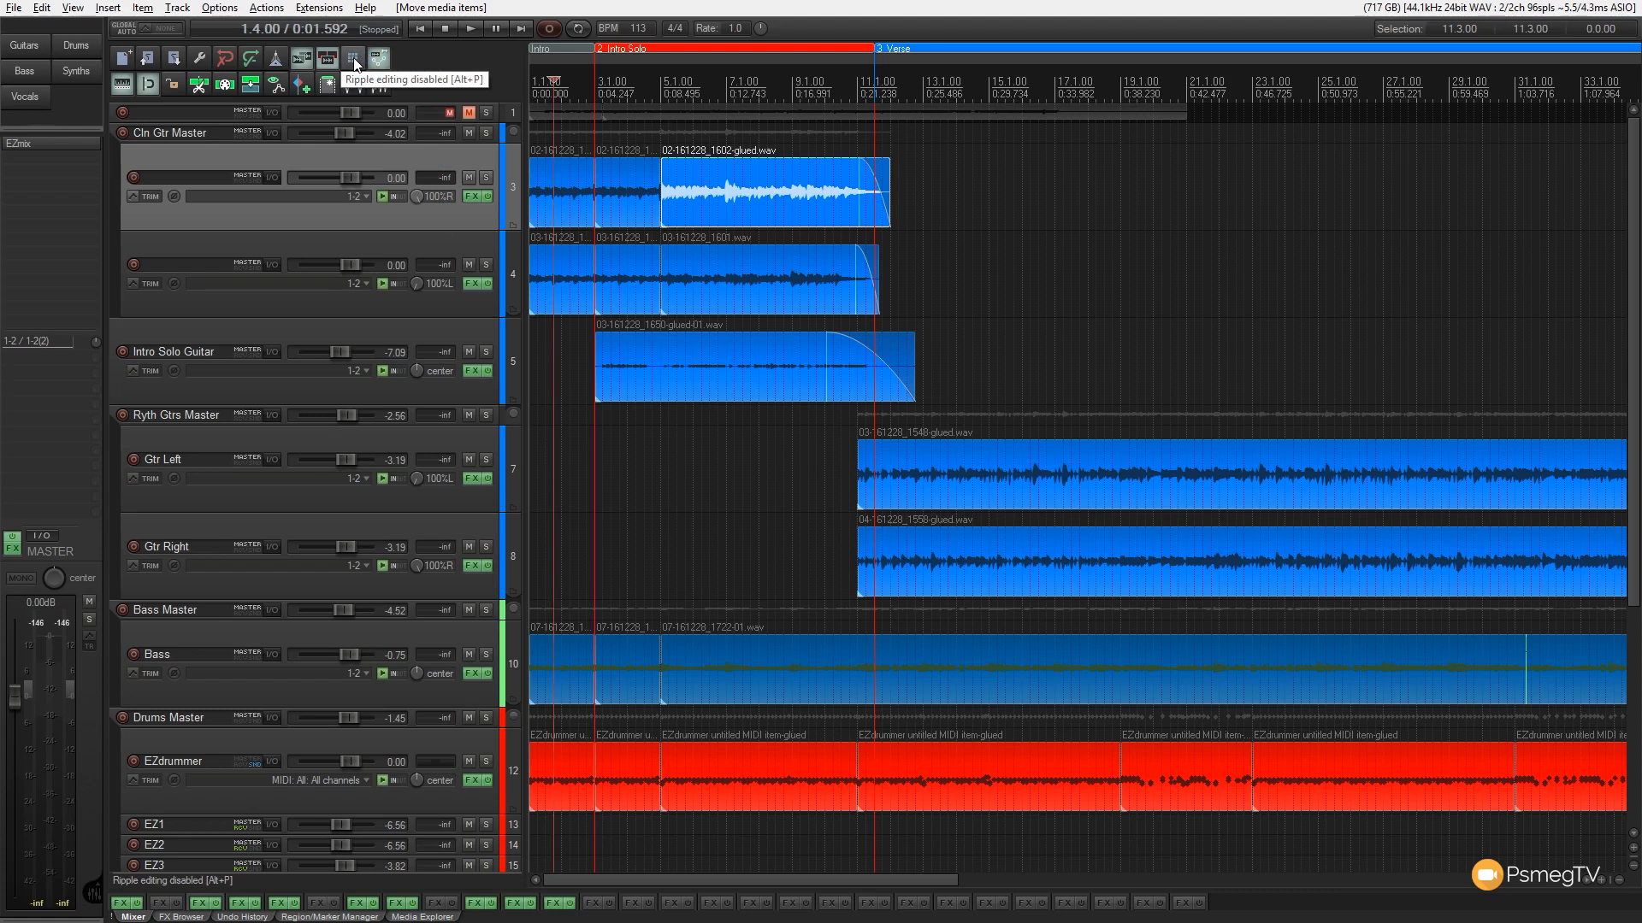
# - Cycle the Ripple editing button through per-track, all tracks and off, ending on per-track
pyautogui.click(354, 58)
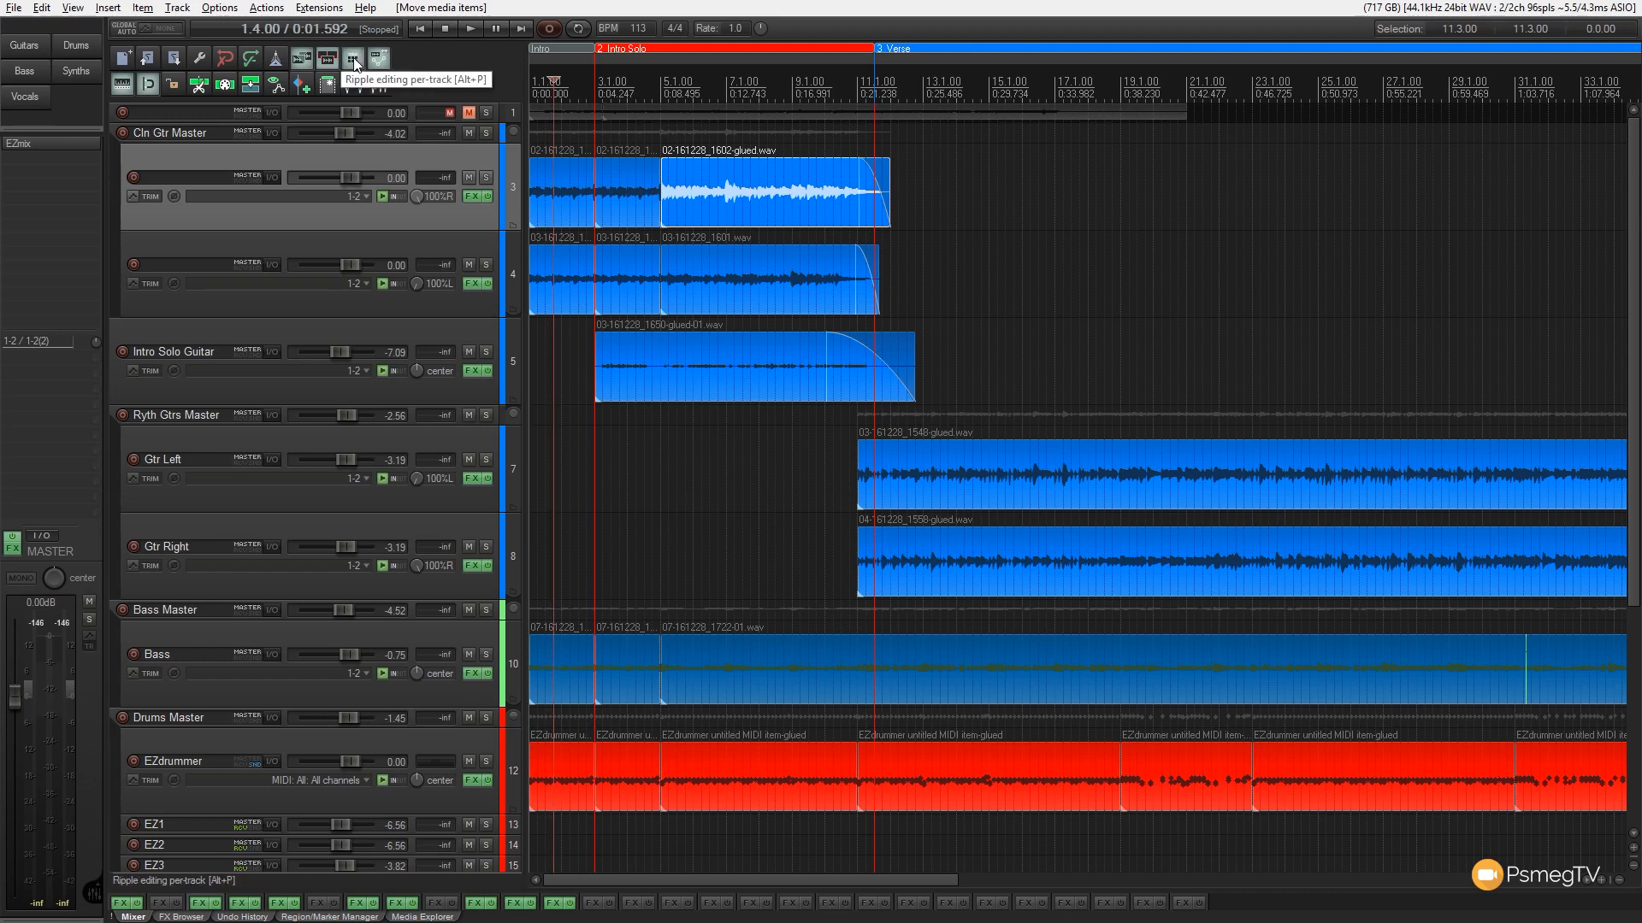
pyautogui.click(352, 57)
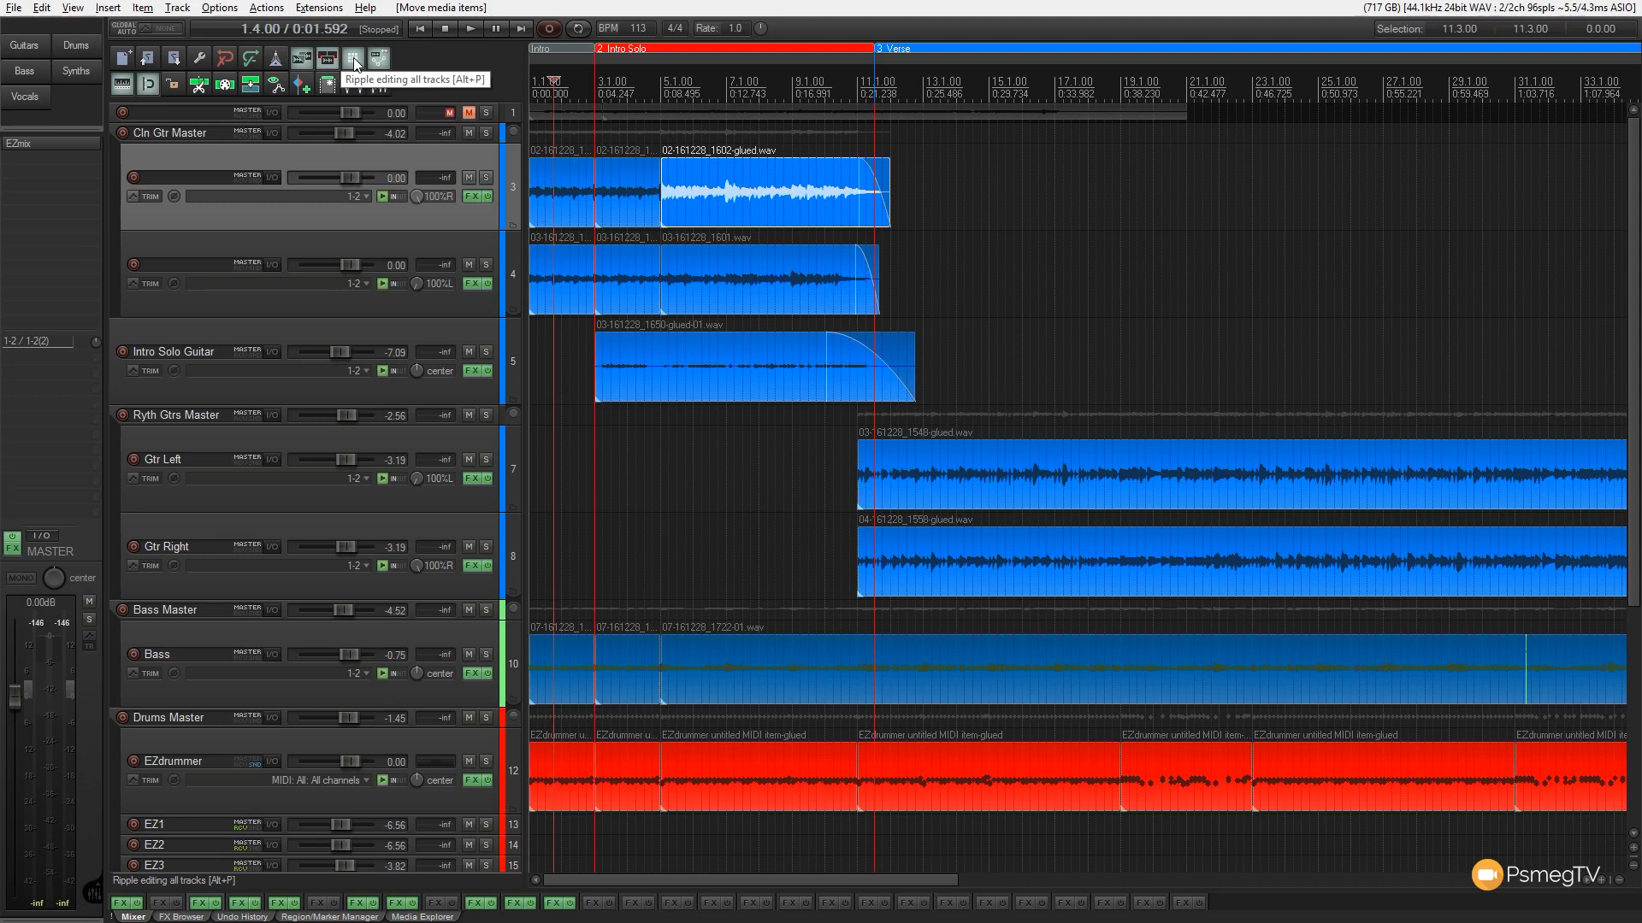
pyautogui.click(351, 57)
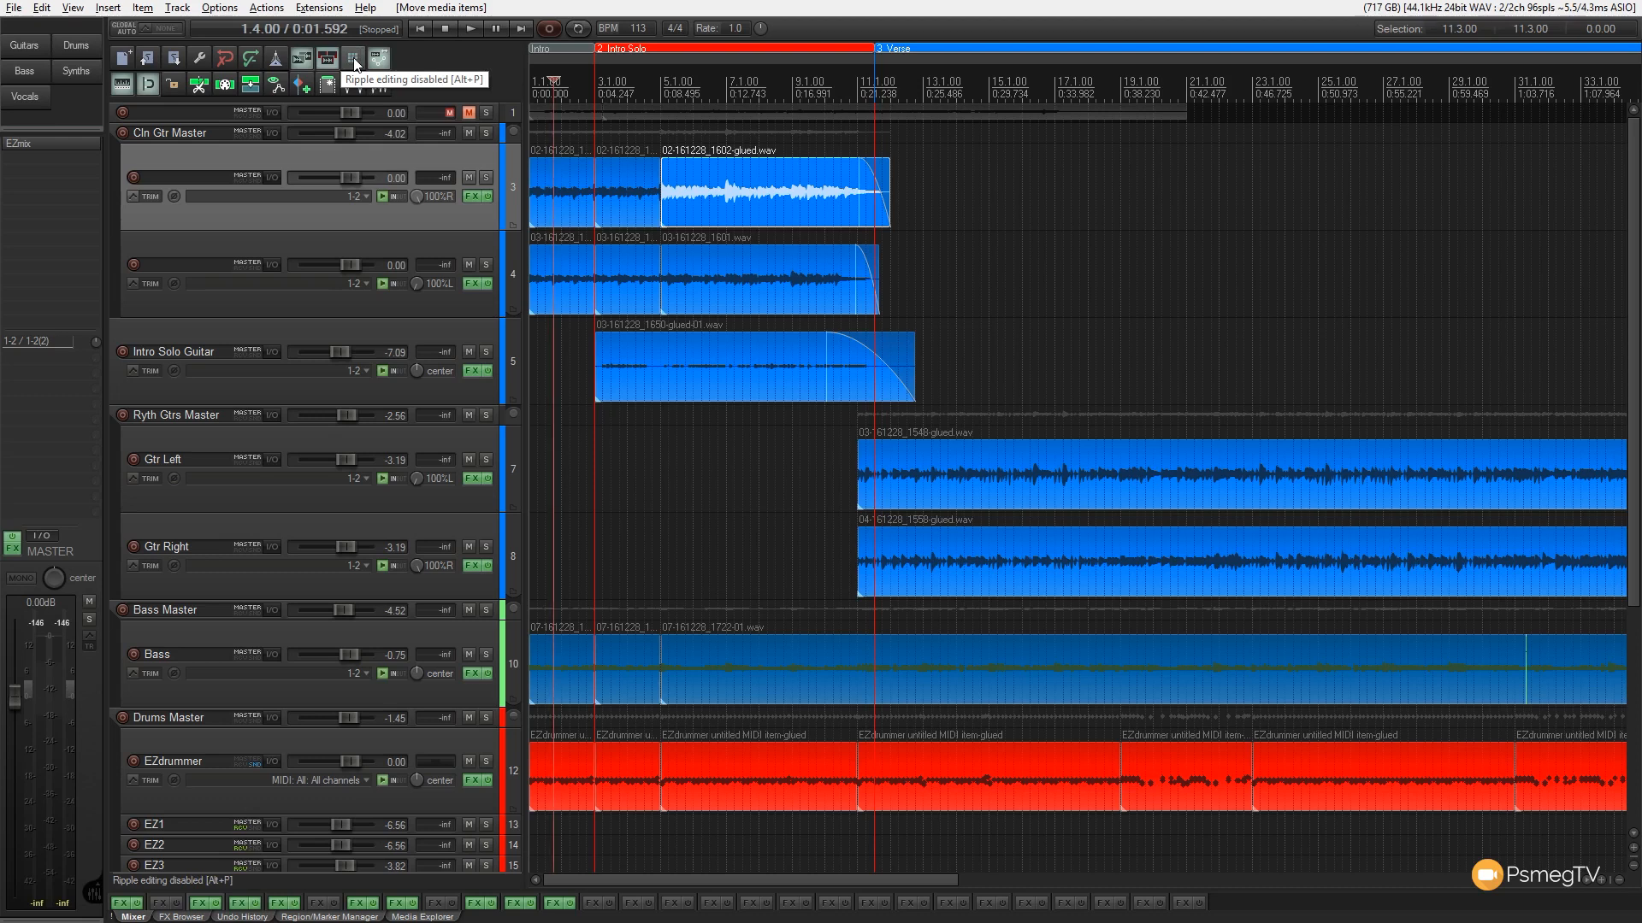
pyautogui.click(353, 59)
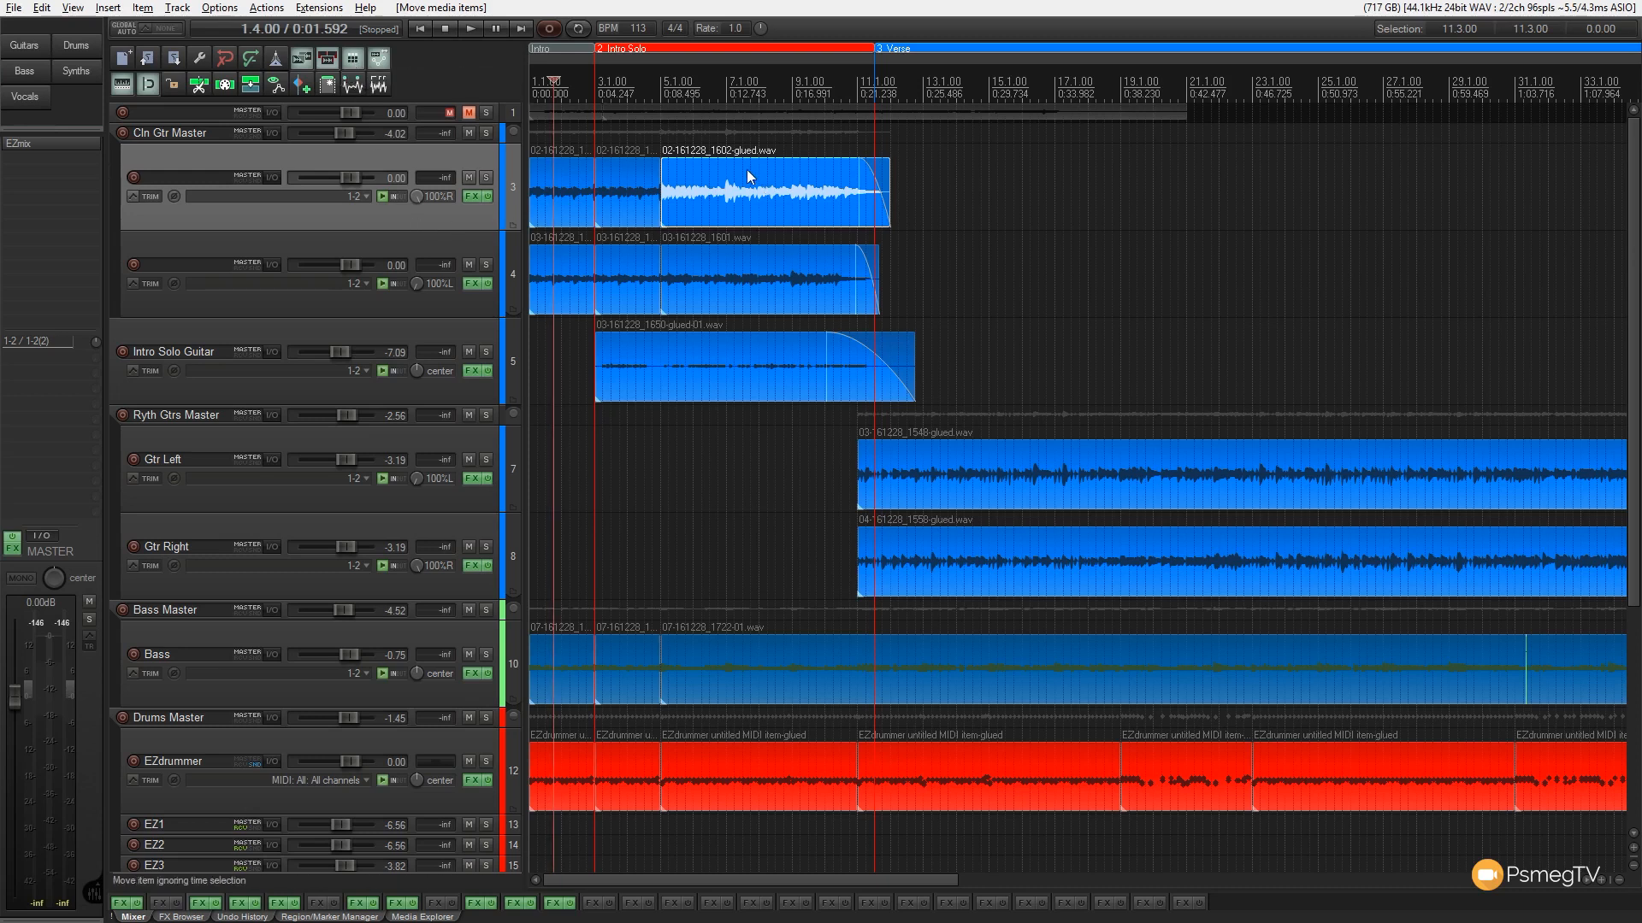
pyautogui.moveTo(775, 192); pyautogui.dragTo(905, 191)
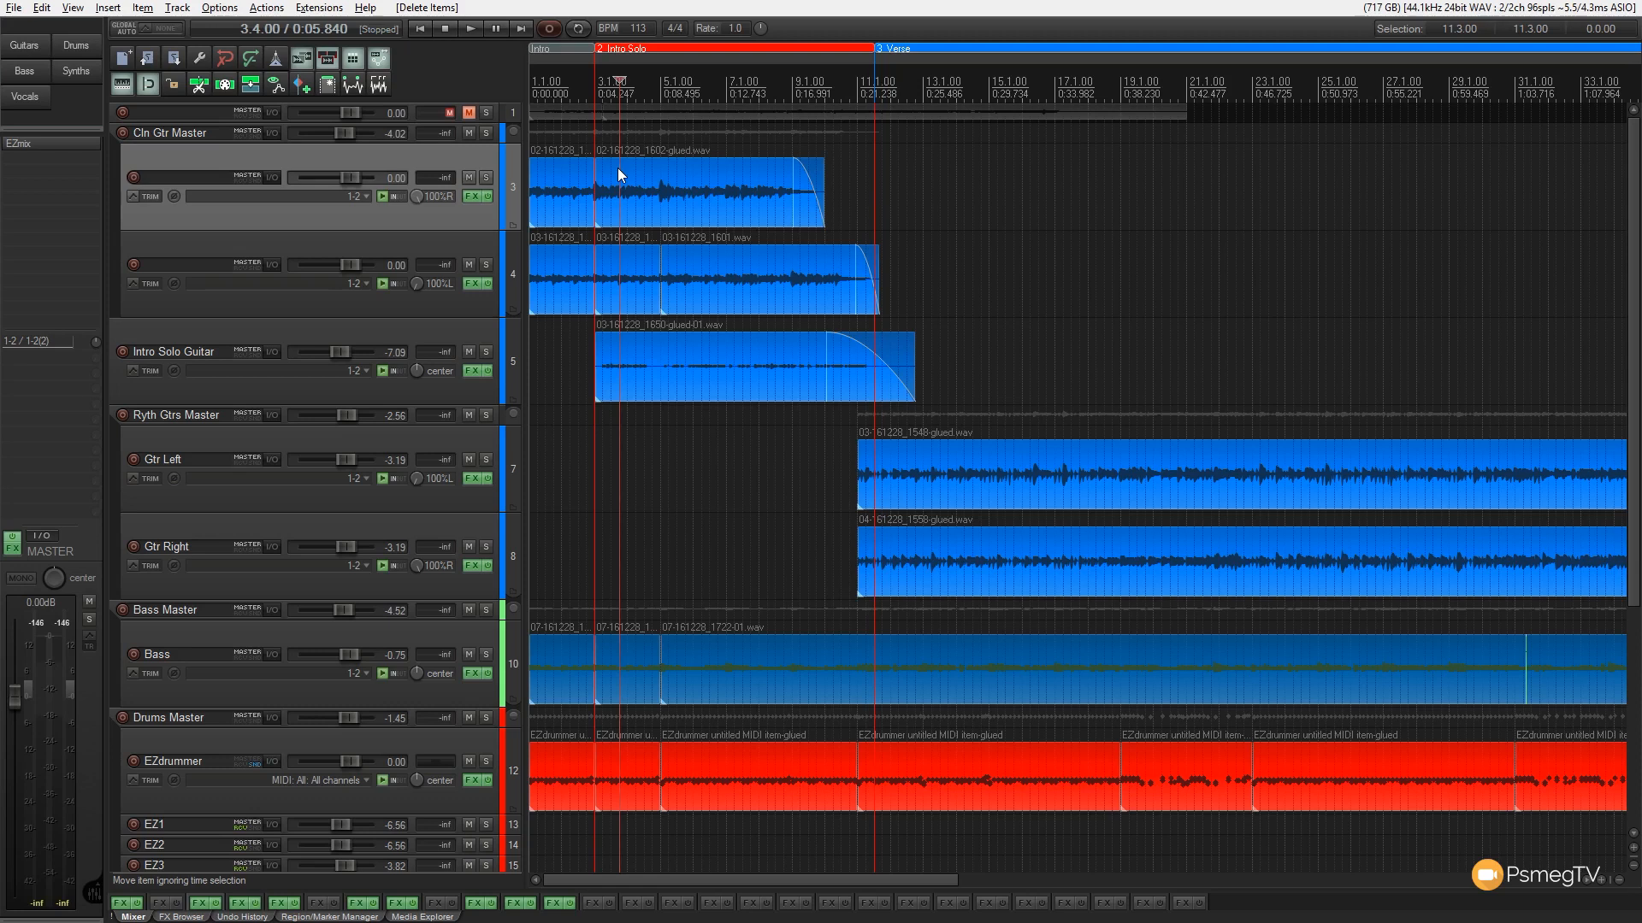
pyautogui.click(629, 191)
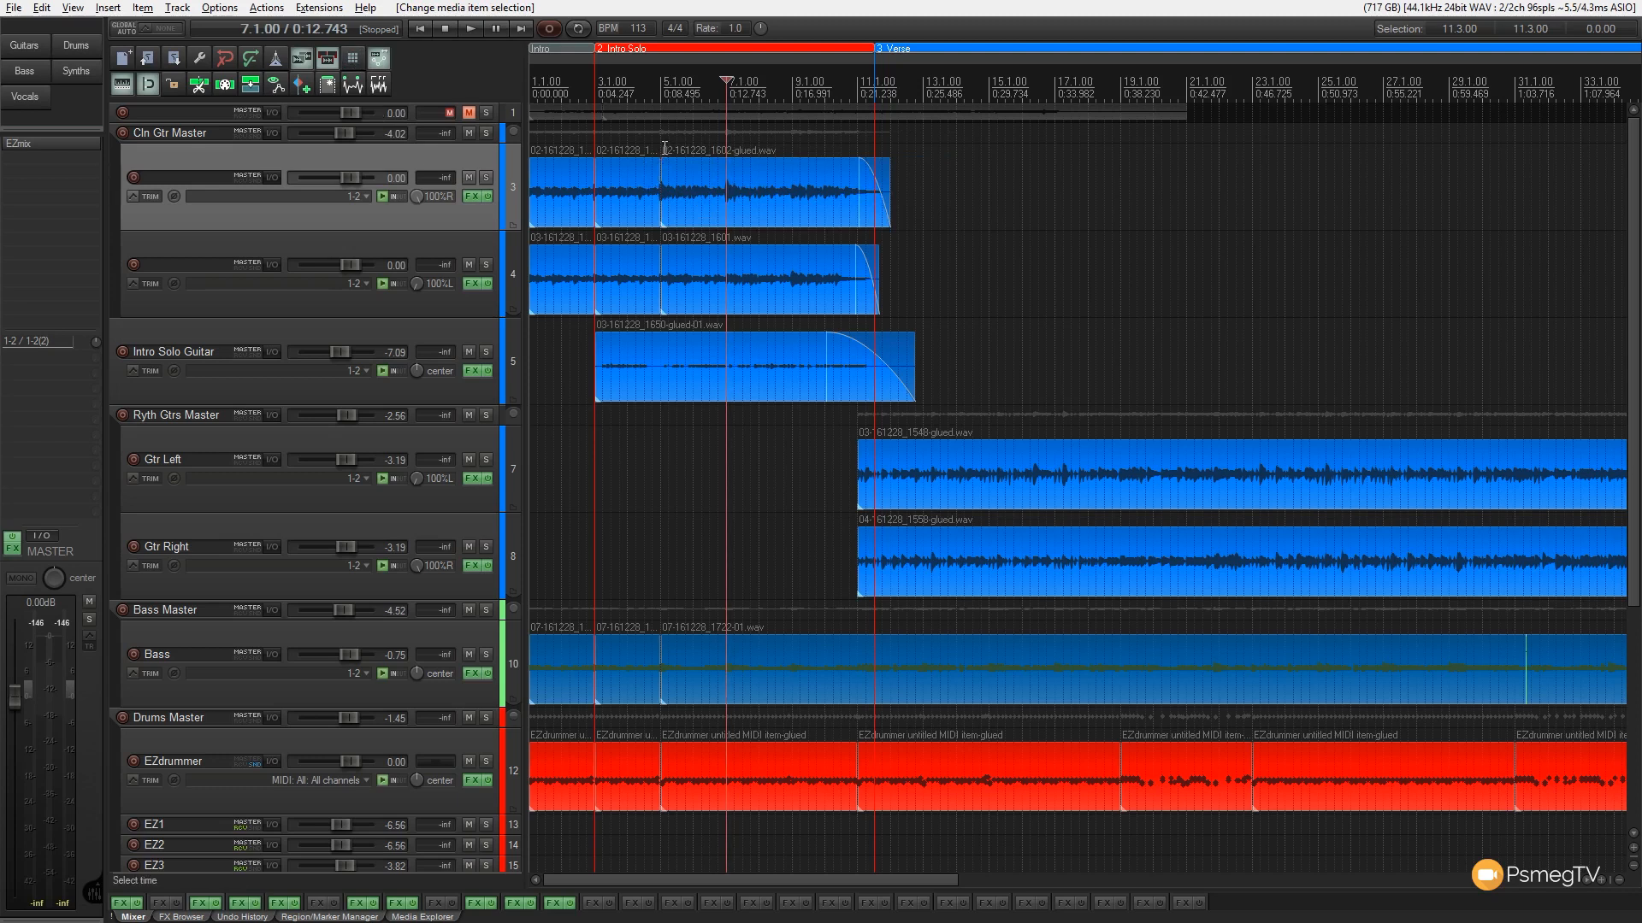
pyautogui.click(691, 195)
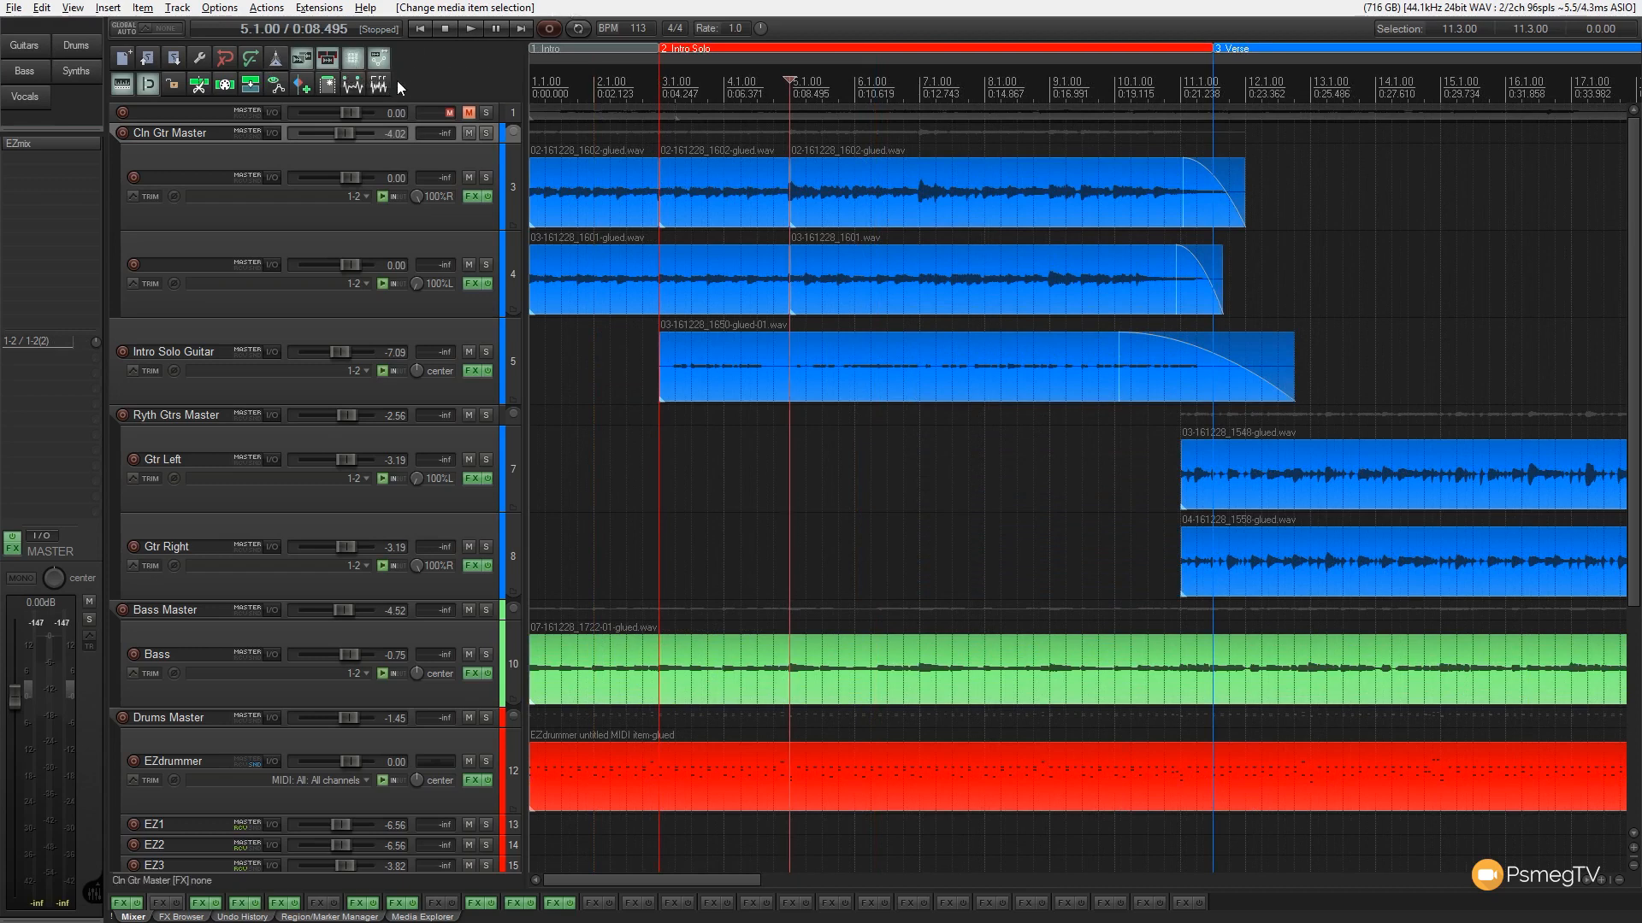
pyautogui.moveTo(379, 88)
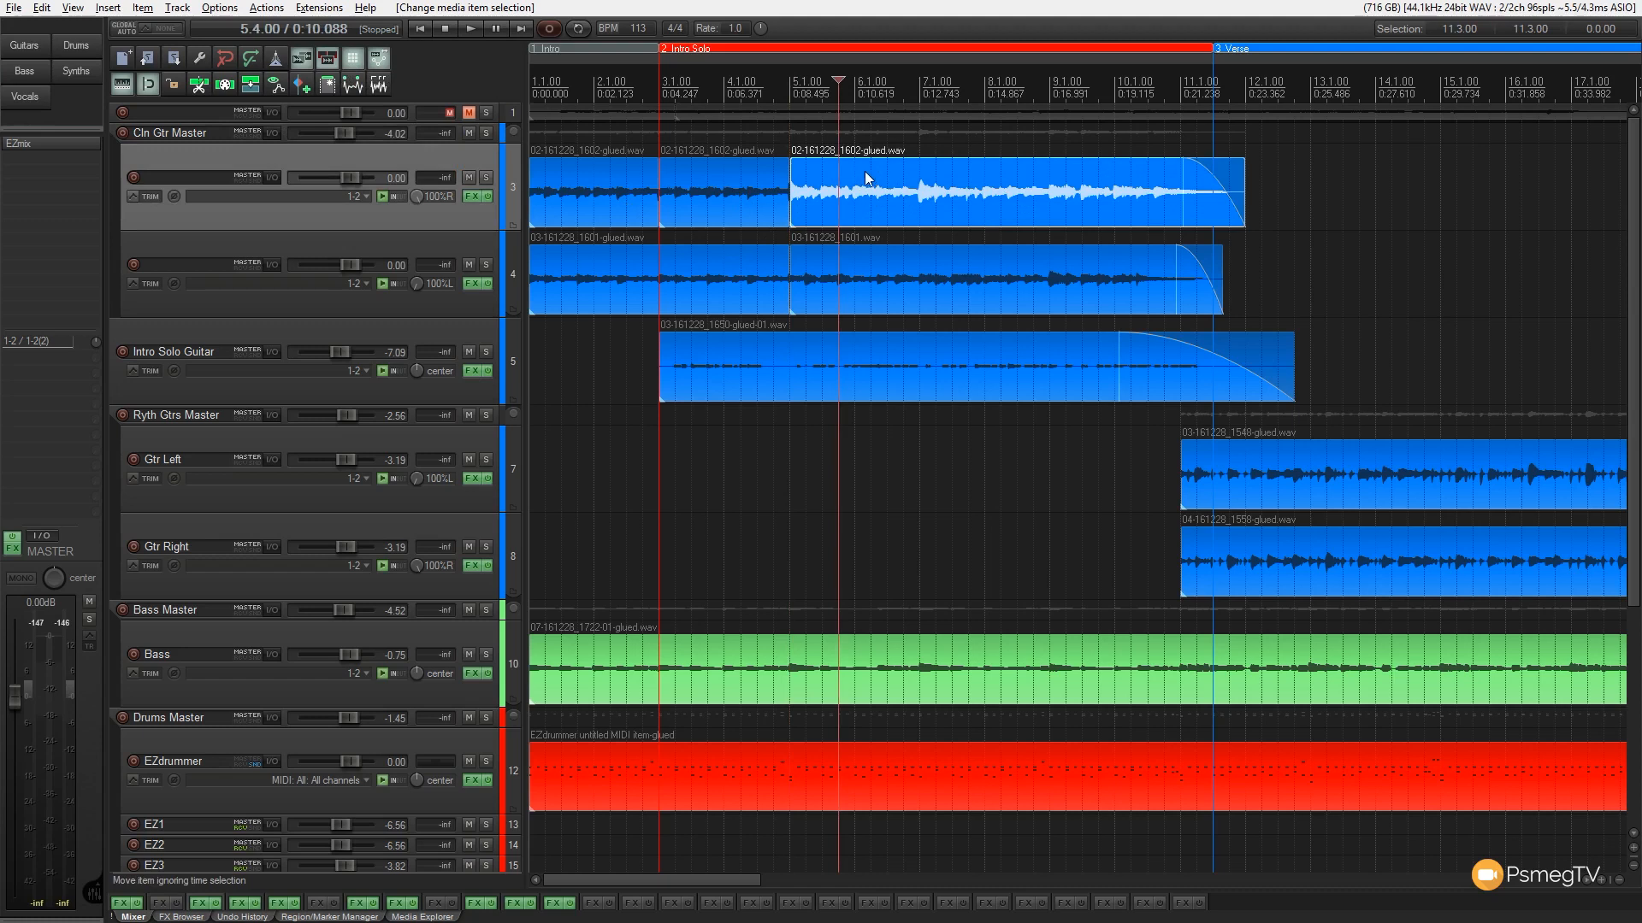
pyautogui.moveTo(1011, 191); pyautogui.dragTo(1078, 190)
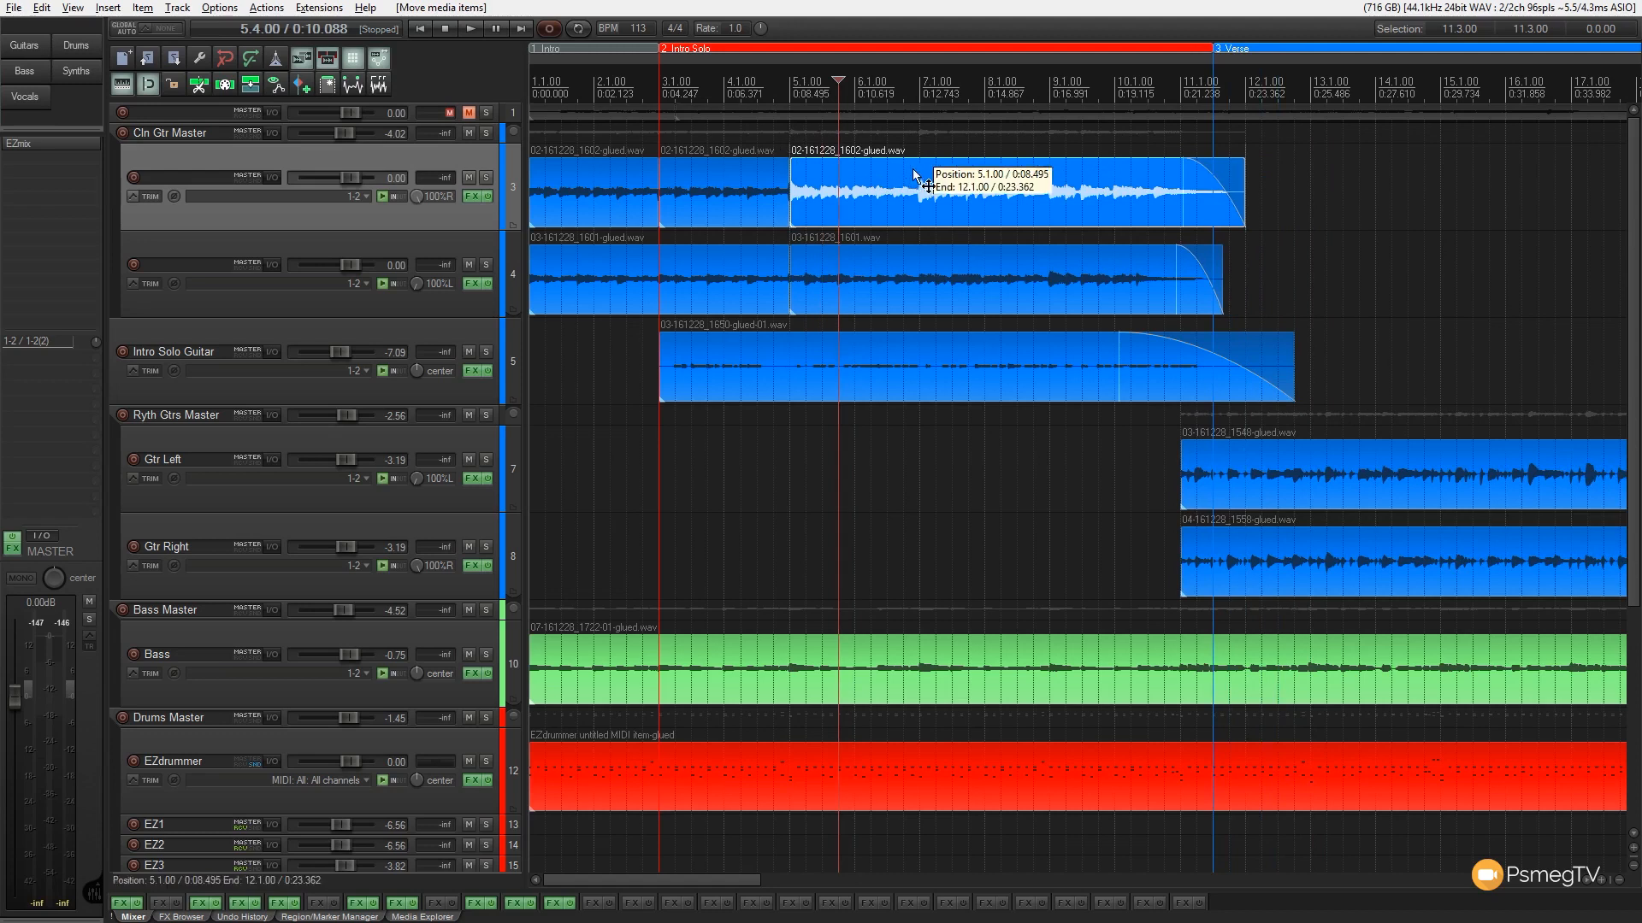
pyautogui.moveTo(926, 188); pyautogui.dragTo(1142, 188)
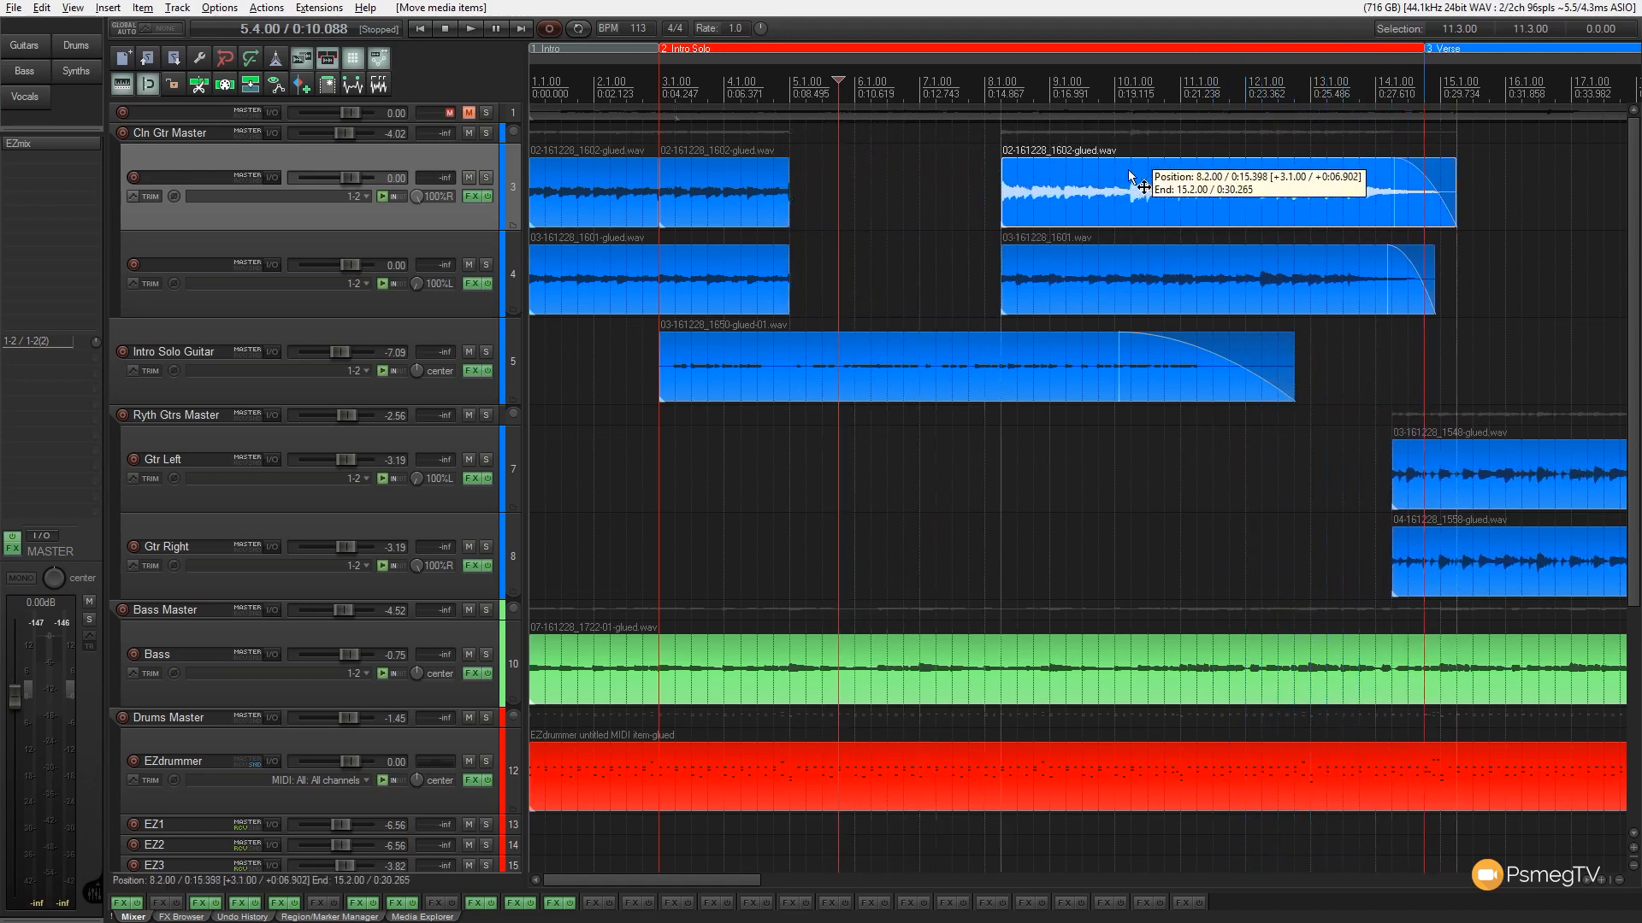
pyautogui.moveTo(1131, 191); pyautogui.dragTo(979, 191)
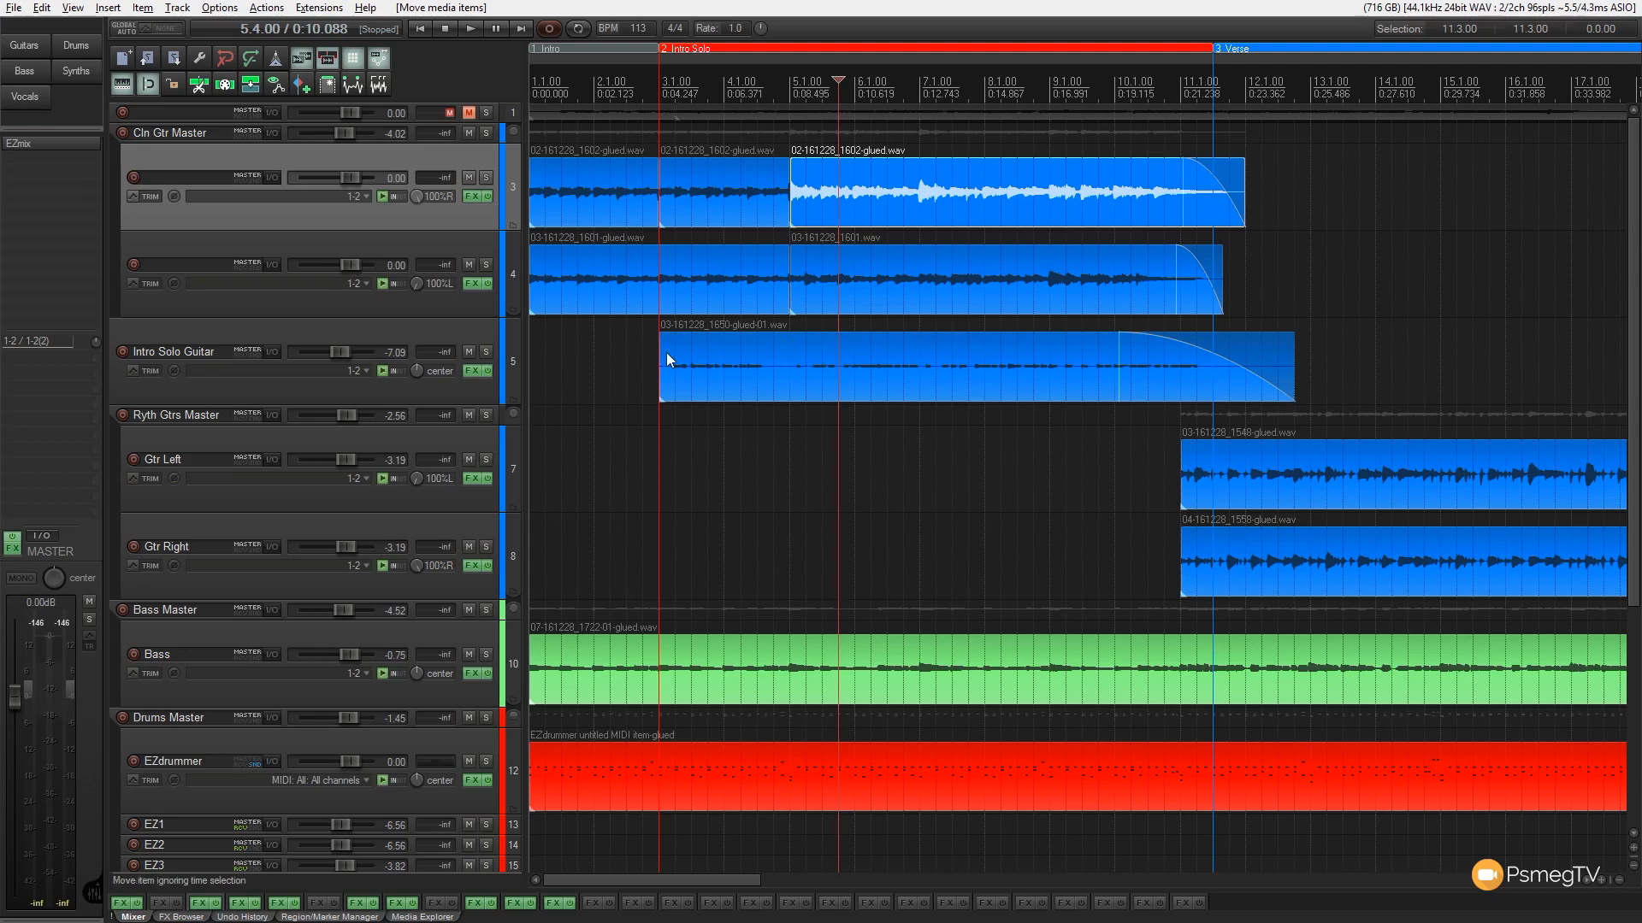
pyautogui.moveTo(691, 372)
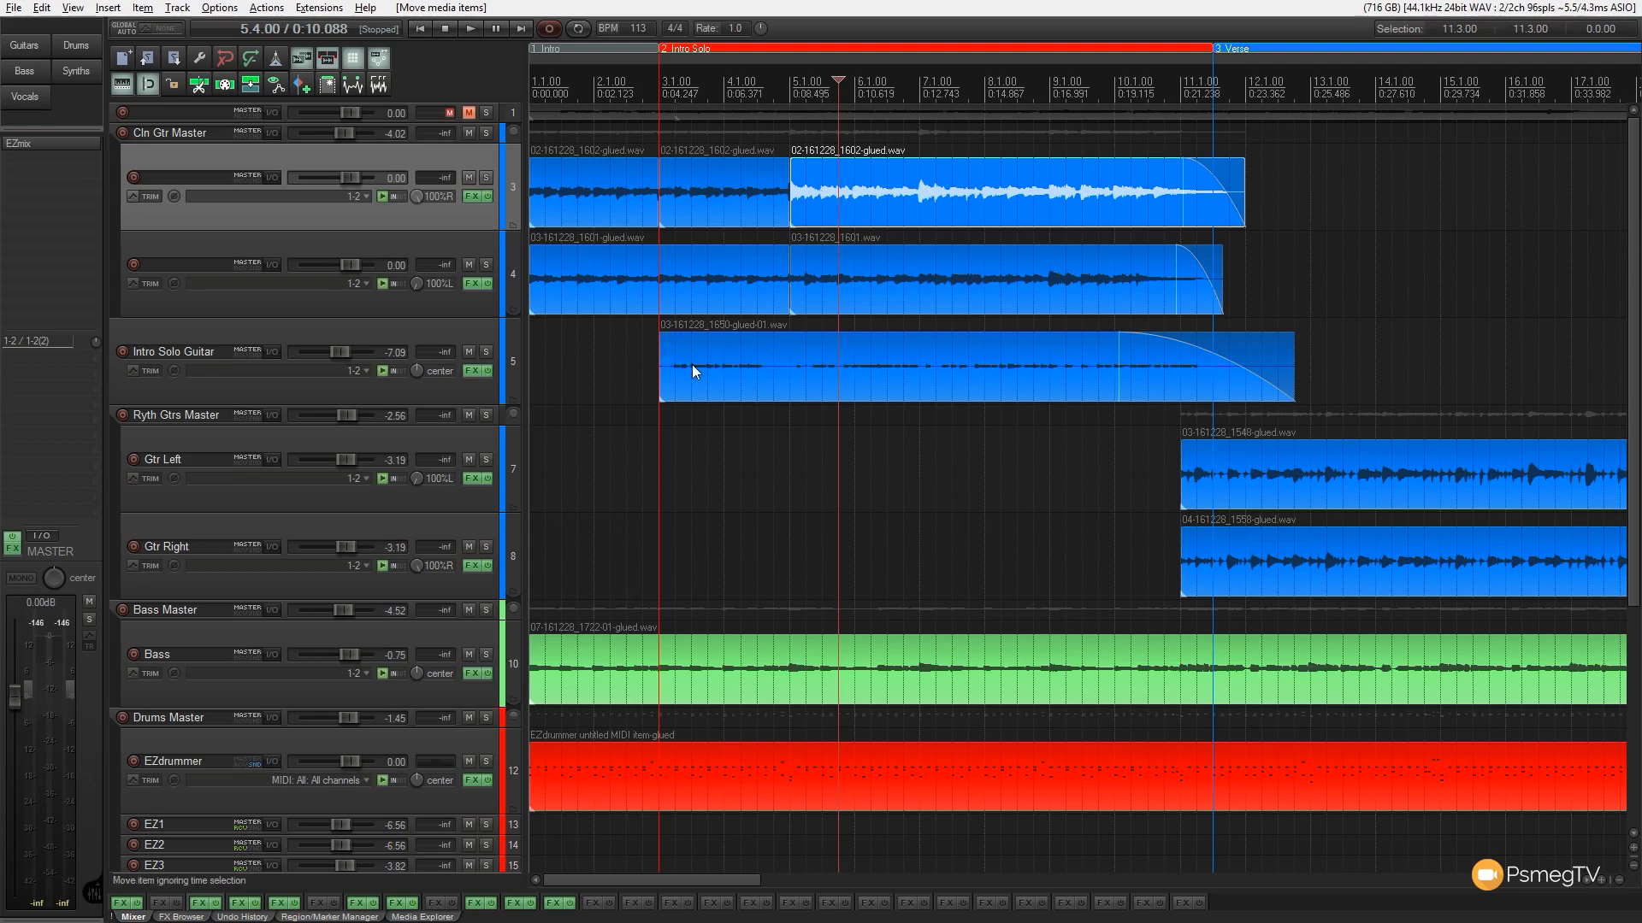
pyautogui.moveTo(793, 356)
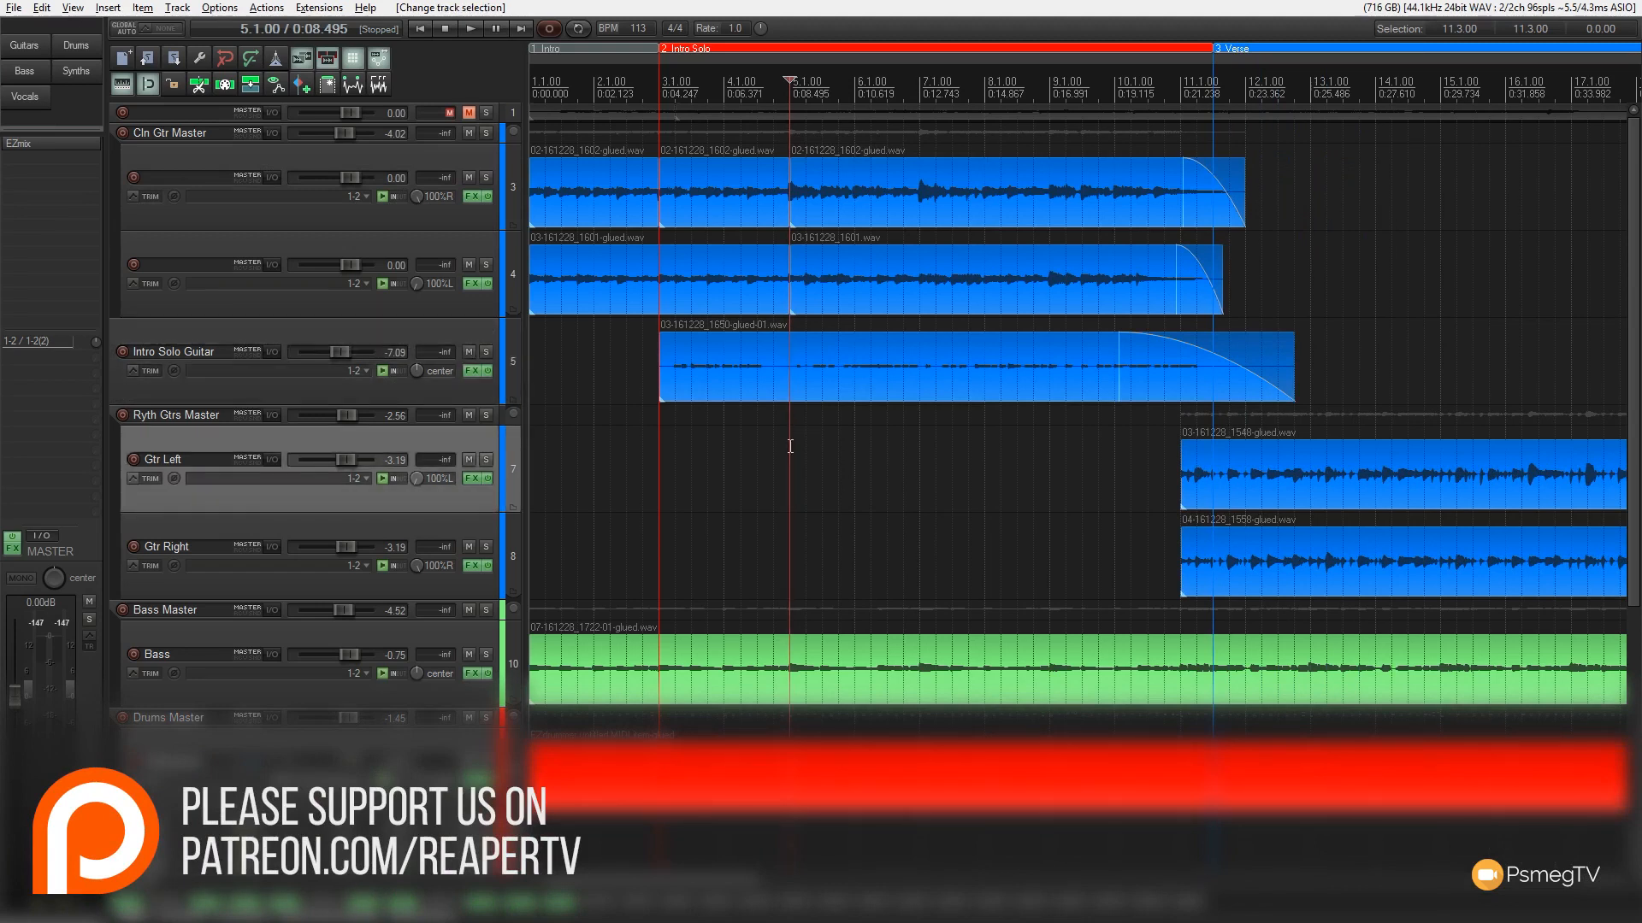
# - Select the Intro Solo Guitar item and split the items with S near bar 4
pyautogui.press('S')
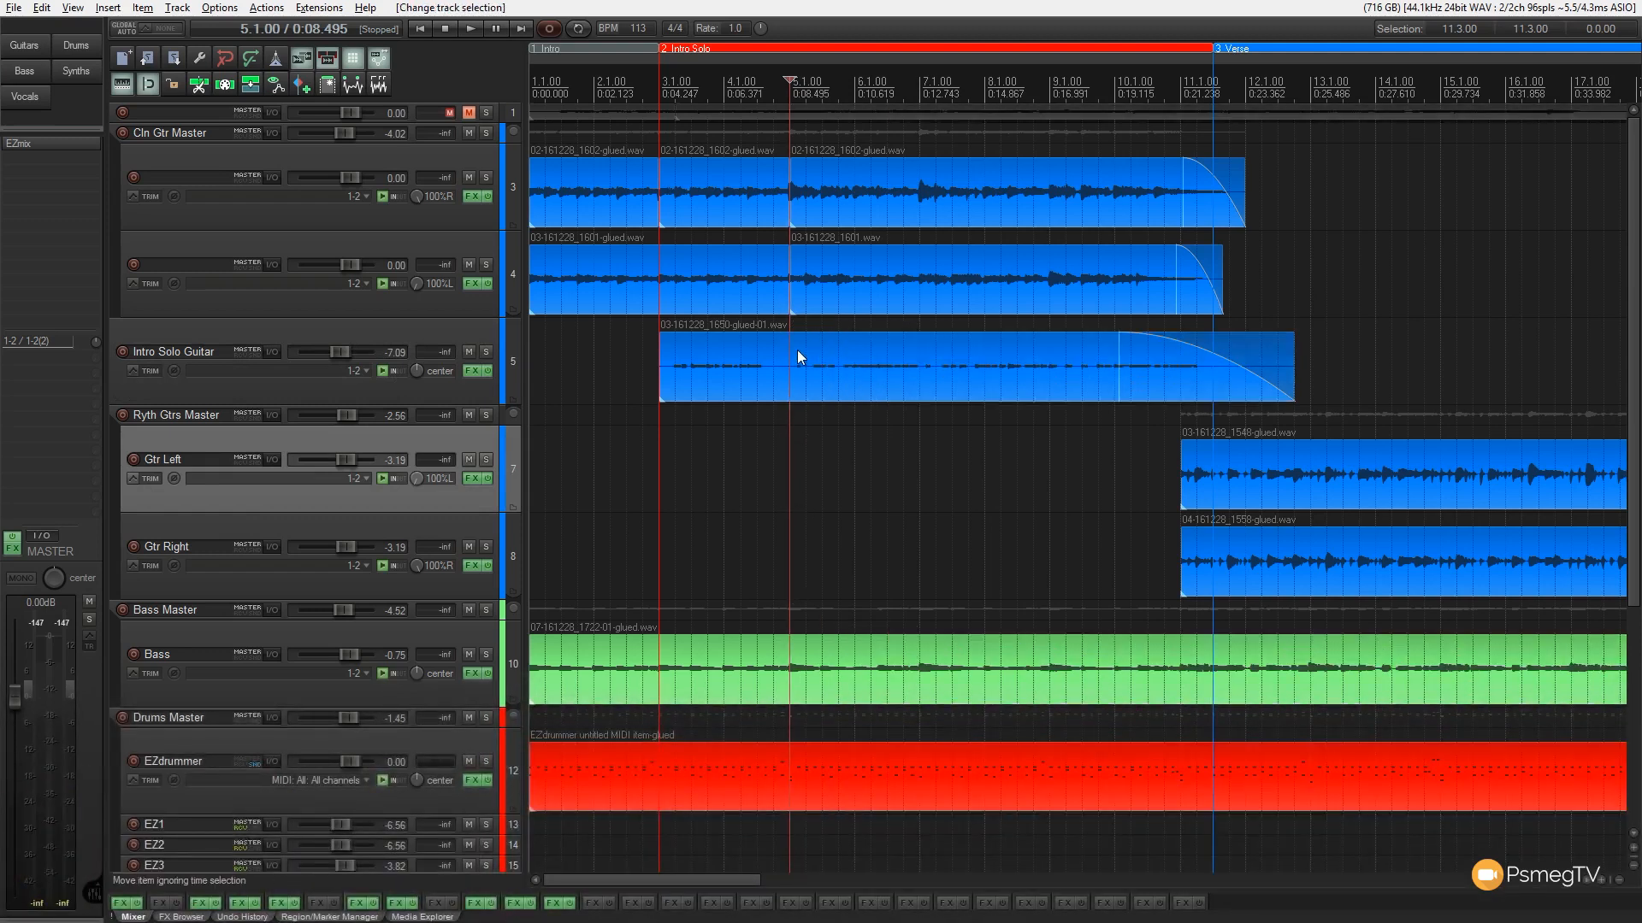
pyautogui.click(942, 361)
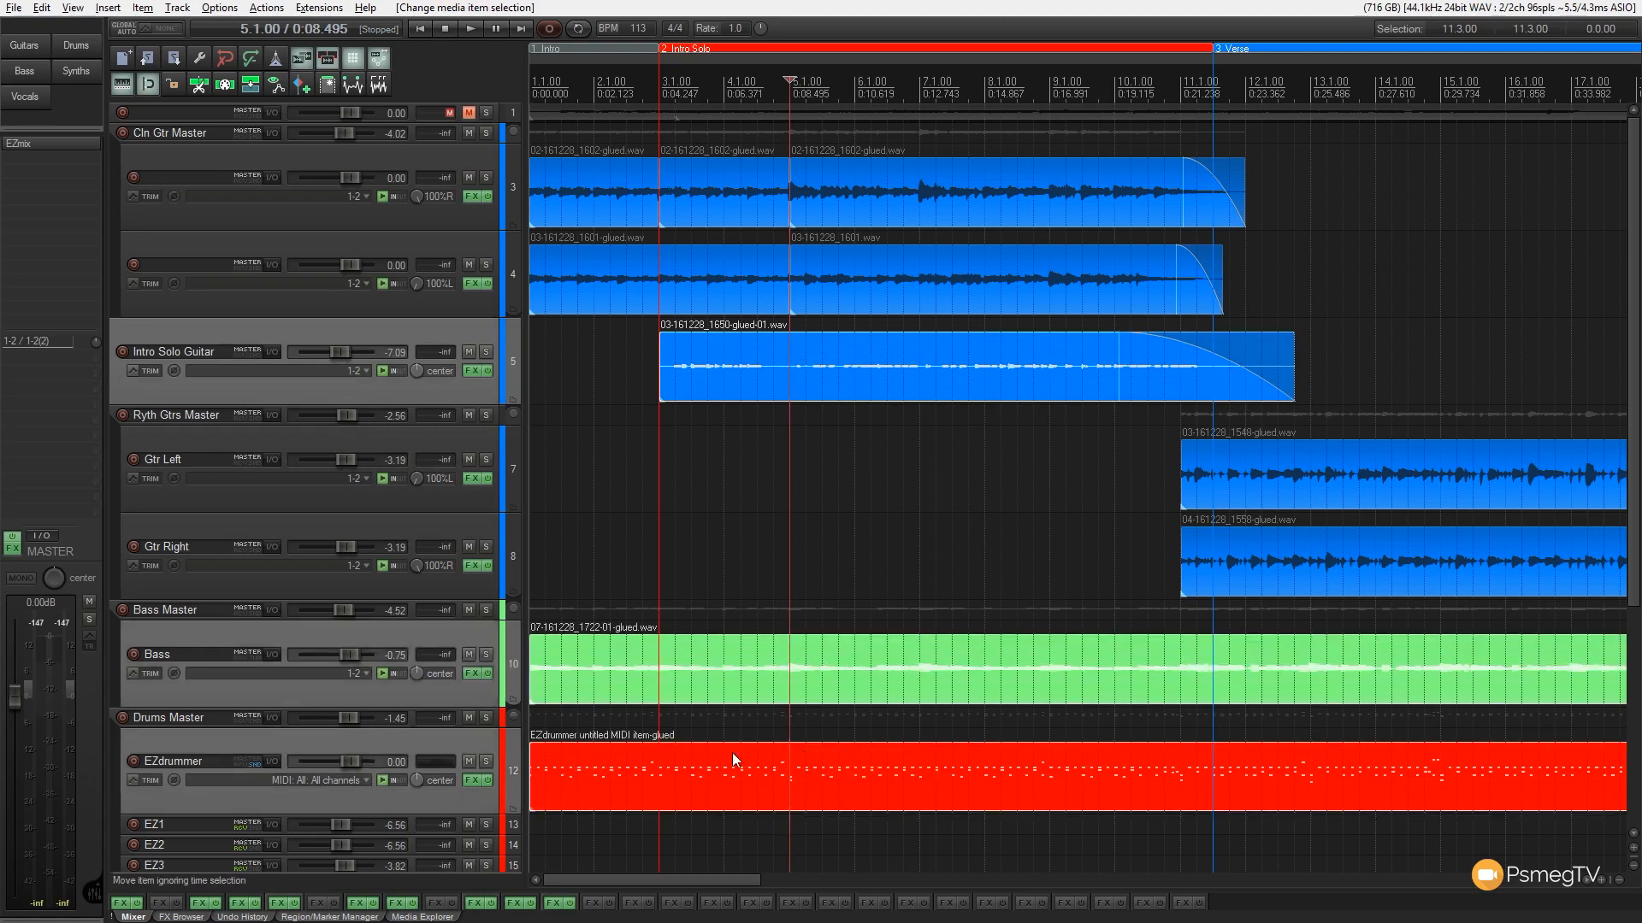
pyautogui.moveTo(790, 421)
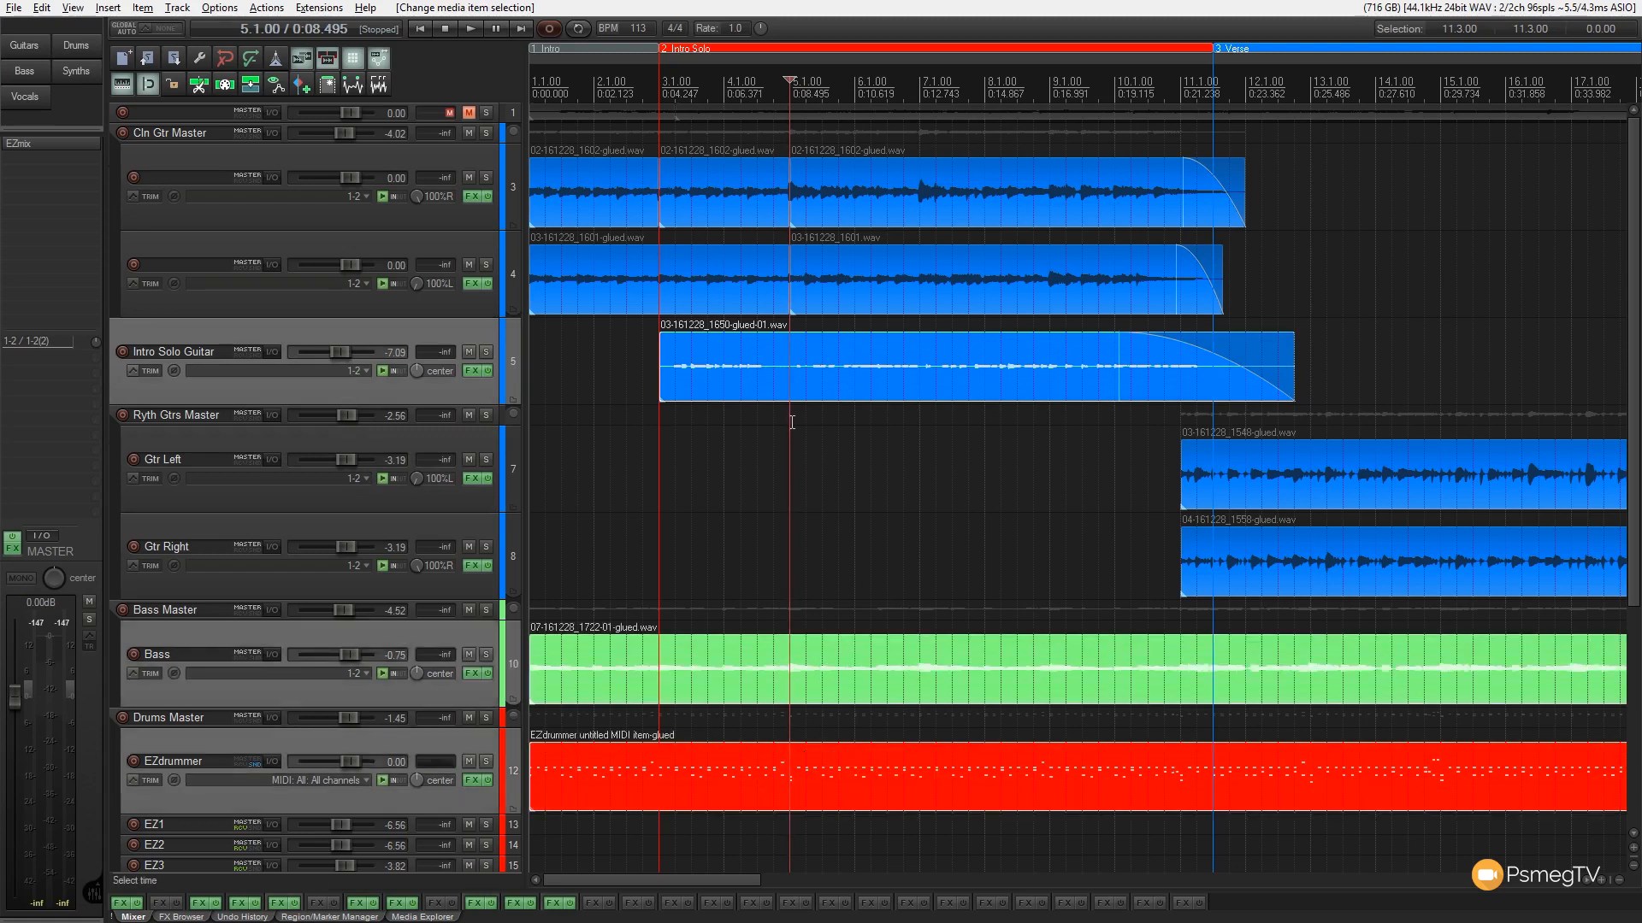
pyautogui.press('S')
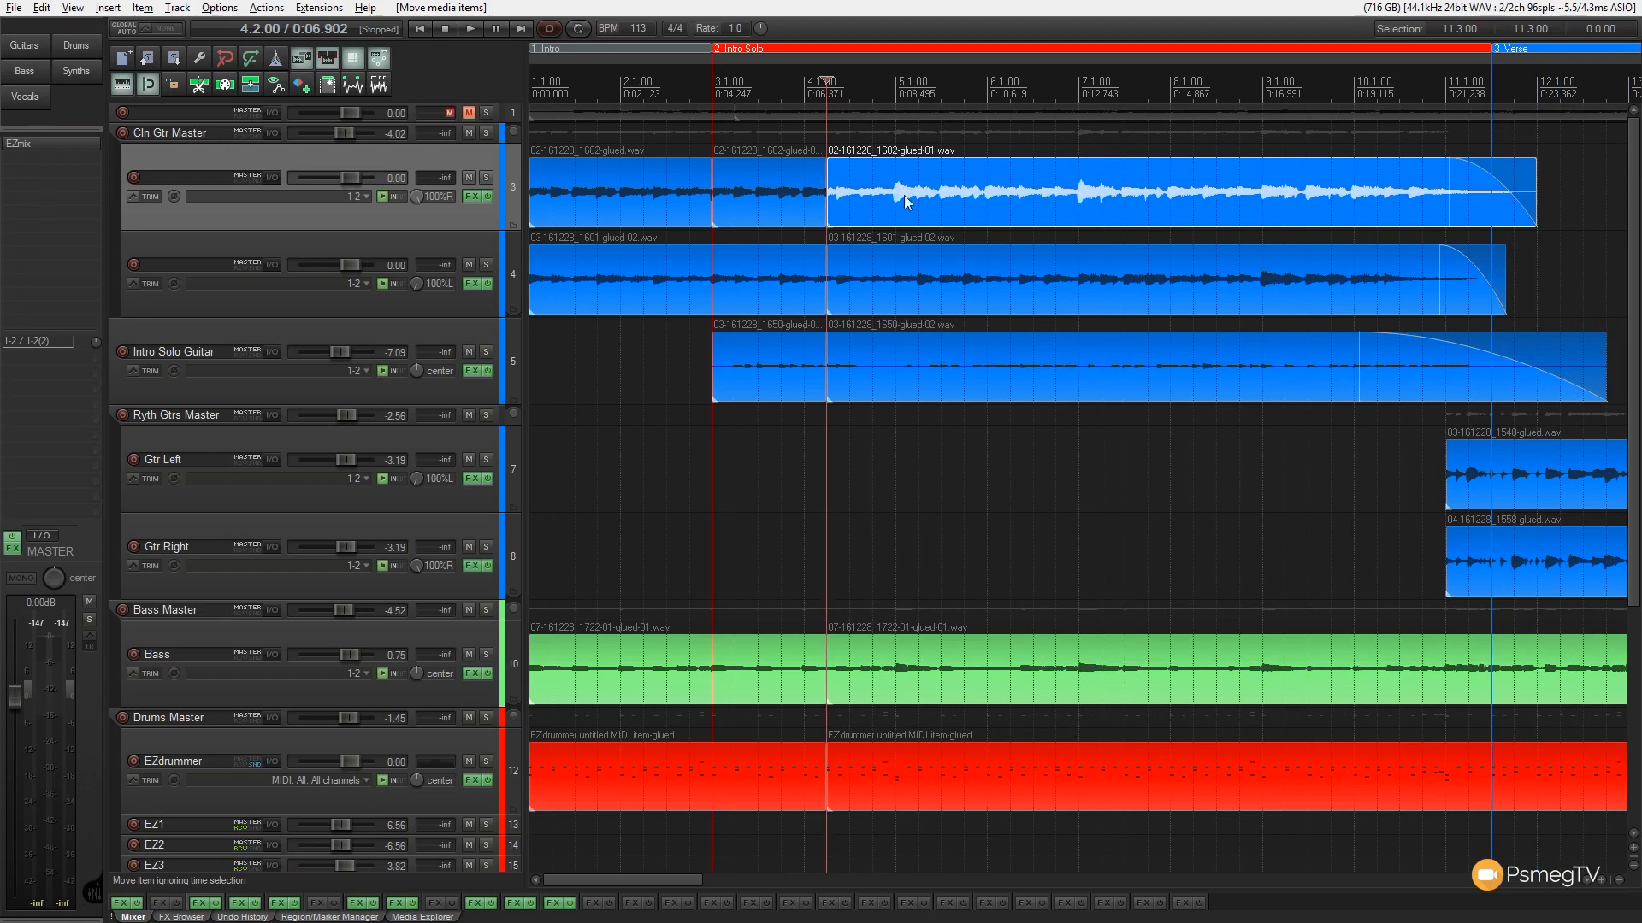
# - Select the clean-guitar pieces on track 3 after and before the bar 4.2 split
pyautogui.click(906, 202)
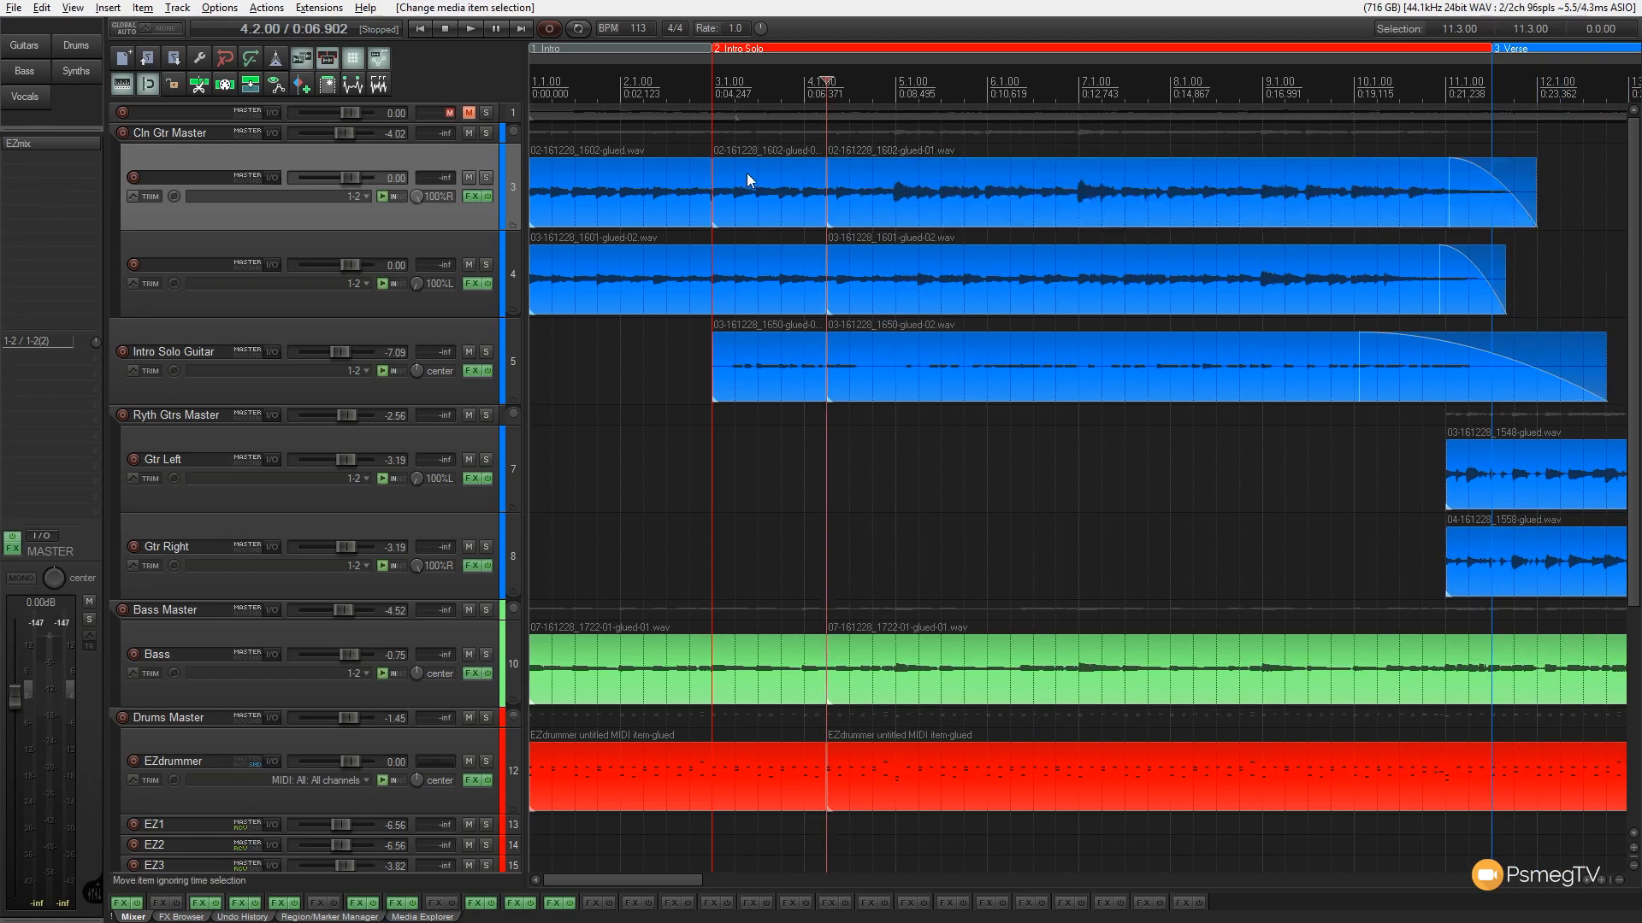
pyautogui.click(769, 192)
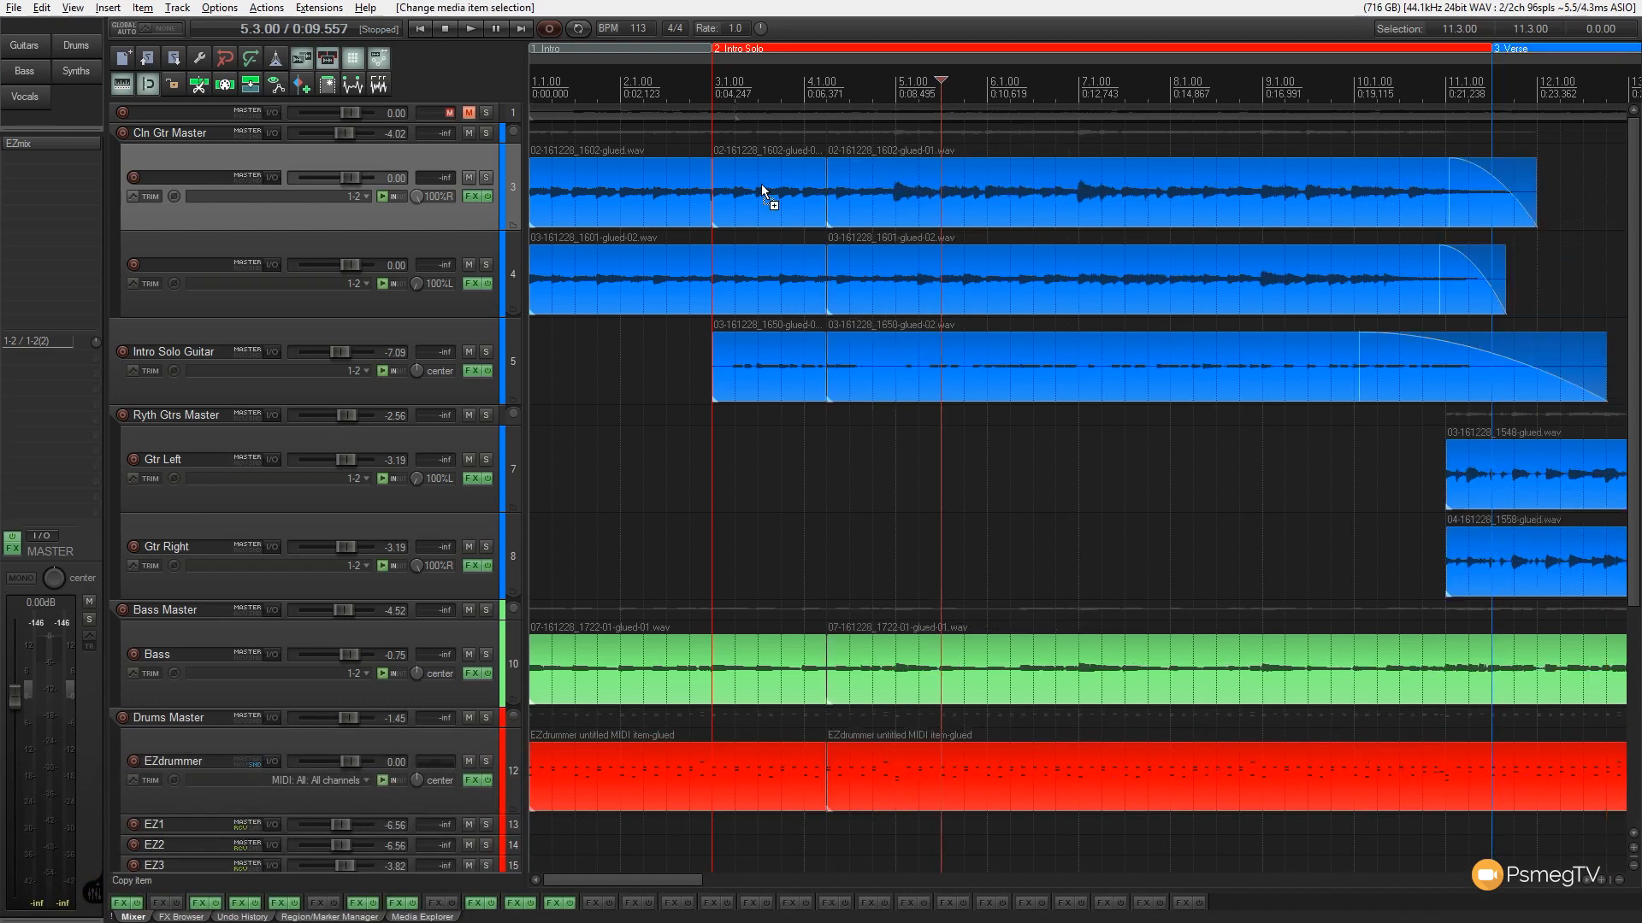
pyautogui.moveTo(913, 61)
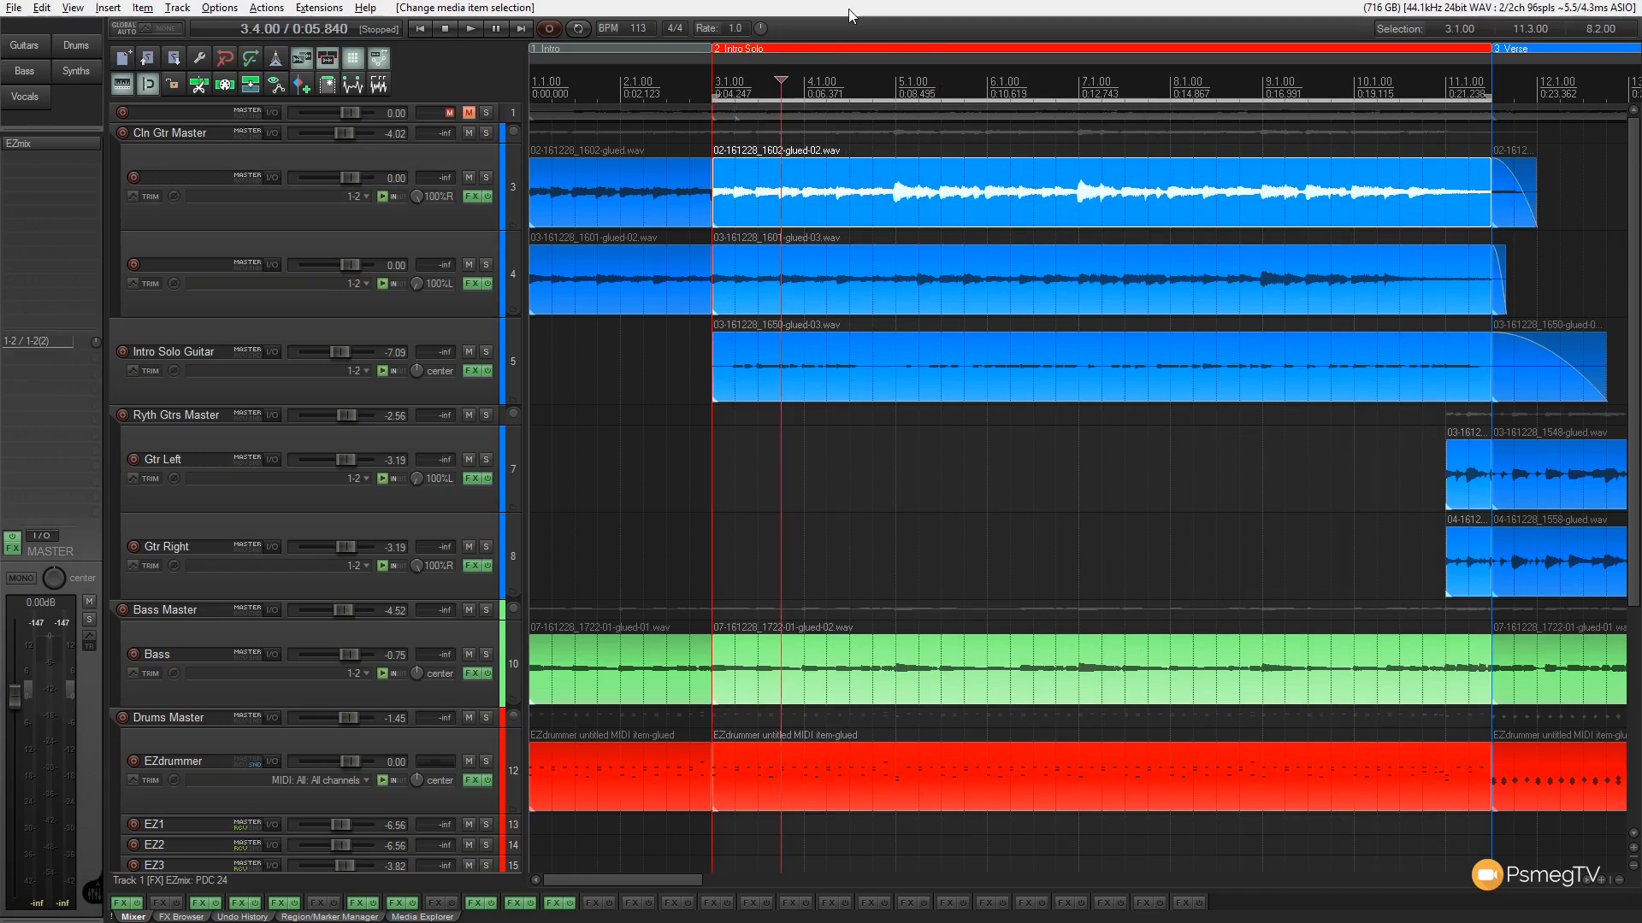
pyautogui.moveTo(836, 242)
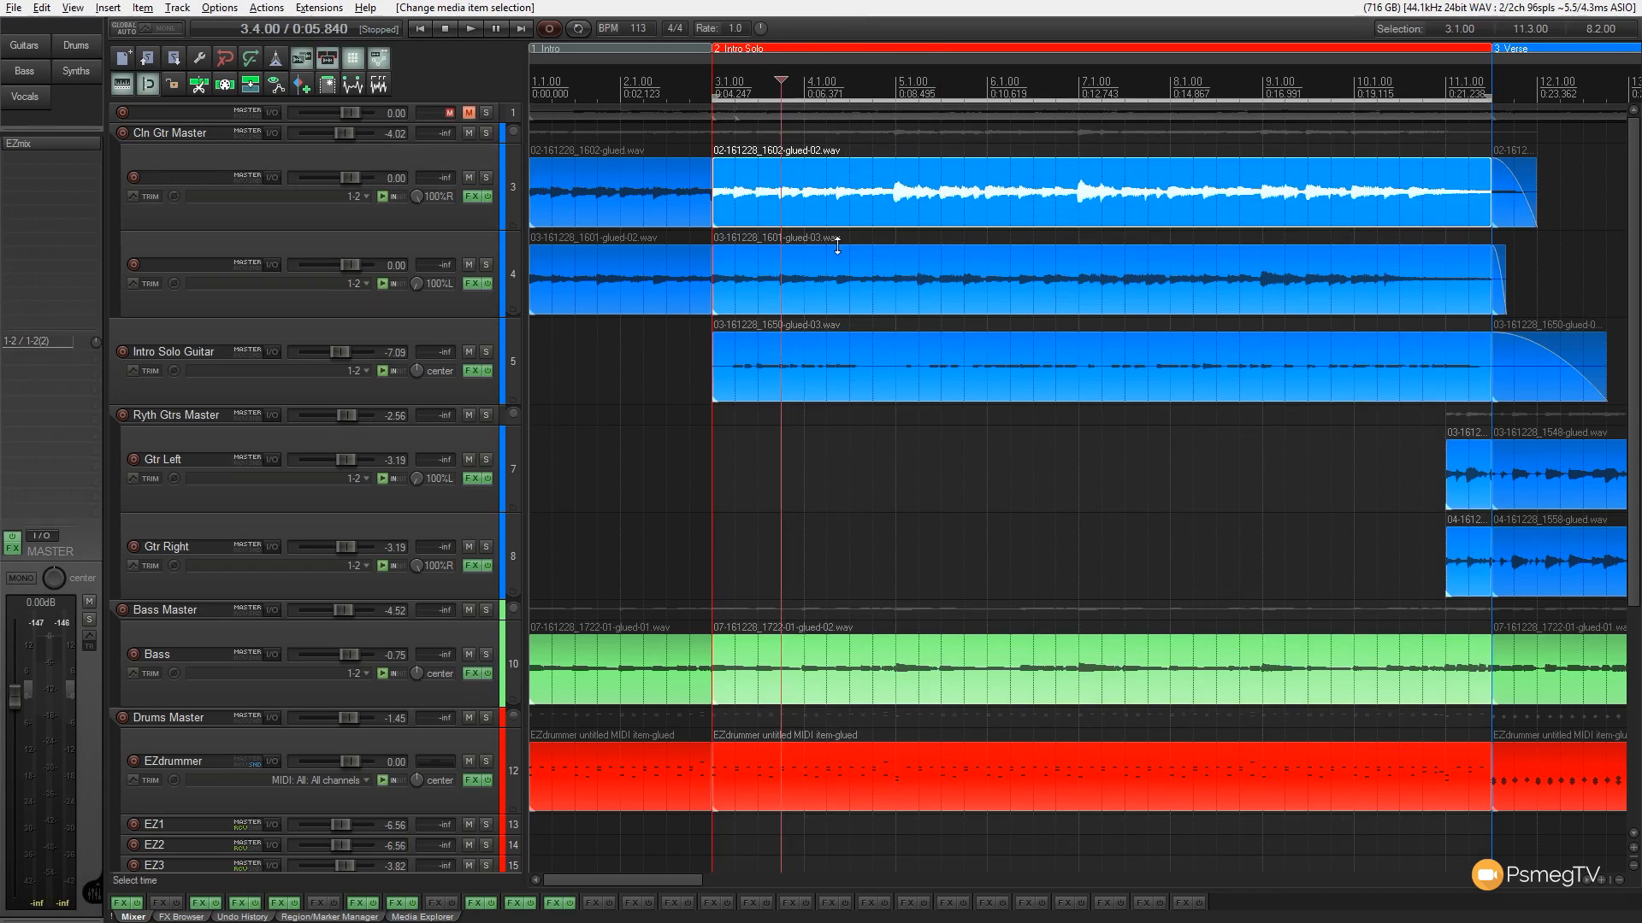